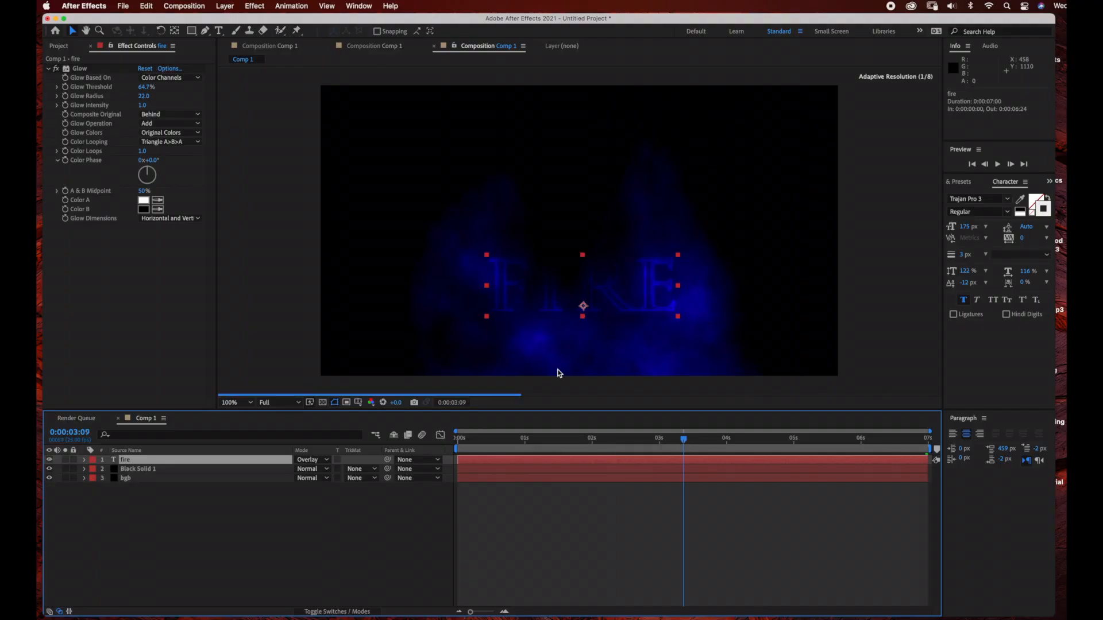
Set the viewer to 50% and close the project, bringing up the save-changes prompt.
click(235, 402)
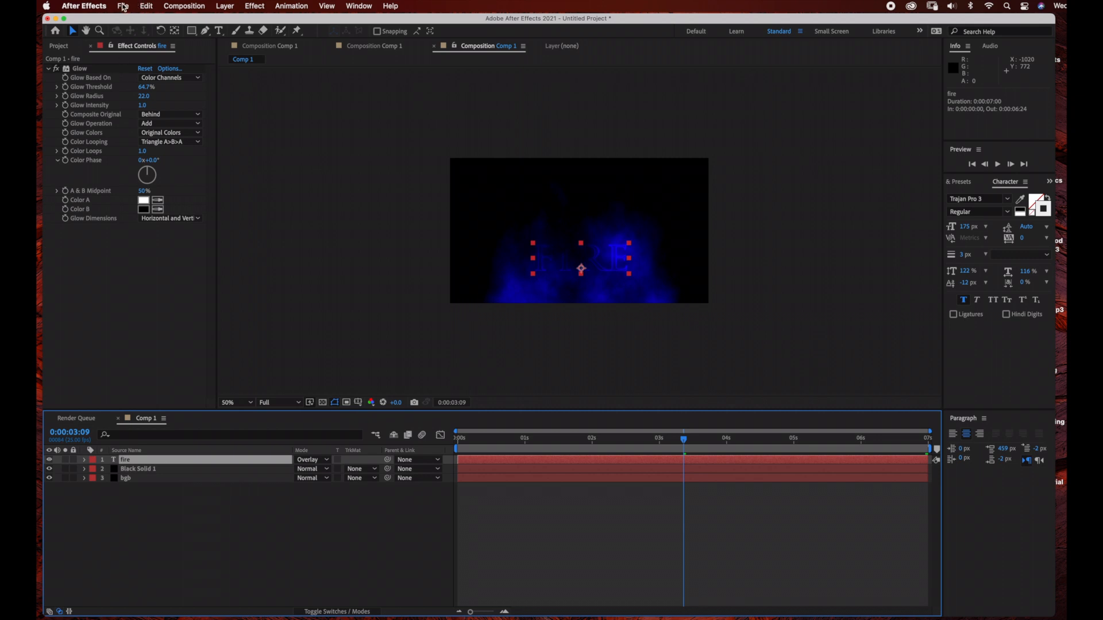
click(123, 5)
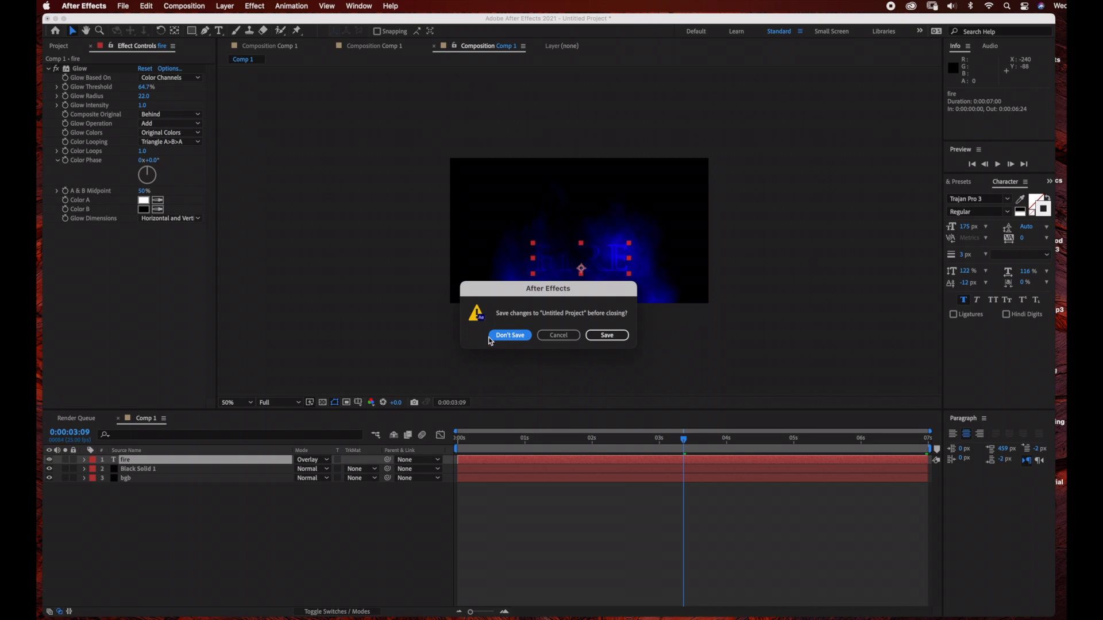
Discard the old project and create Comp 1 at 1920x1080, 25 fps, 0:00:07:00 duration.
click(508, 334)
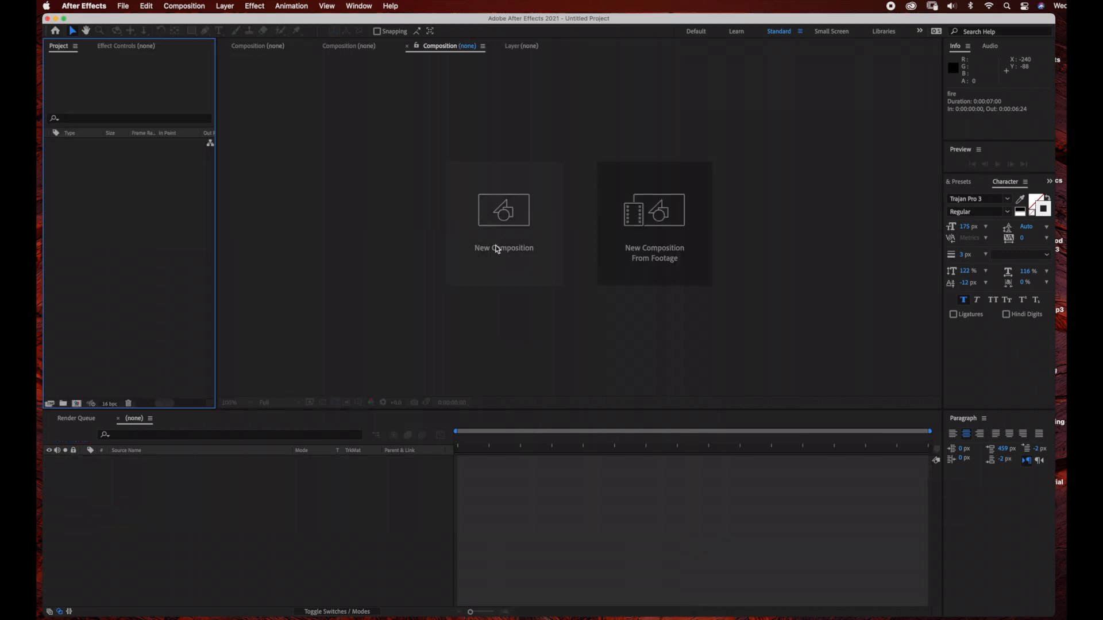
click(503, 225)
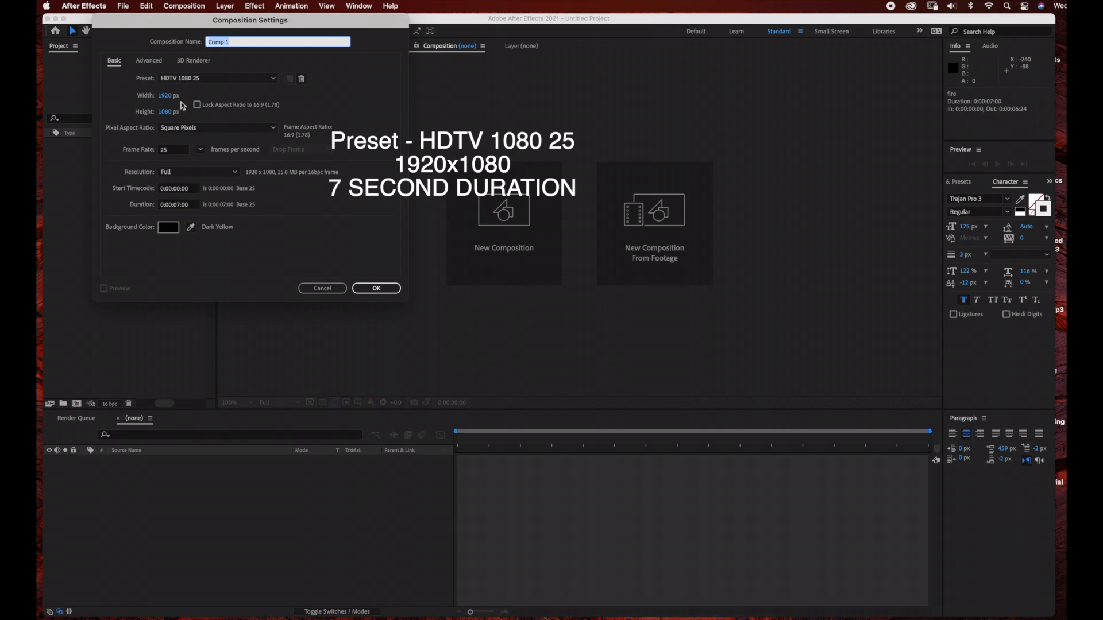
mouse_move(202, 224)
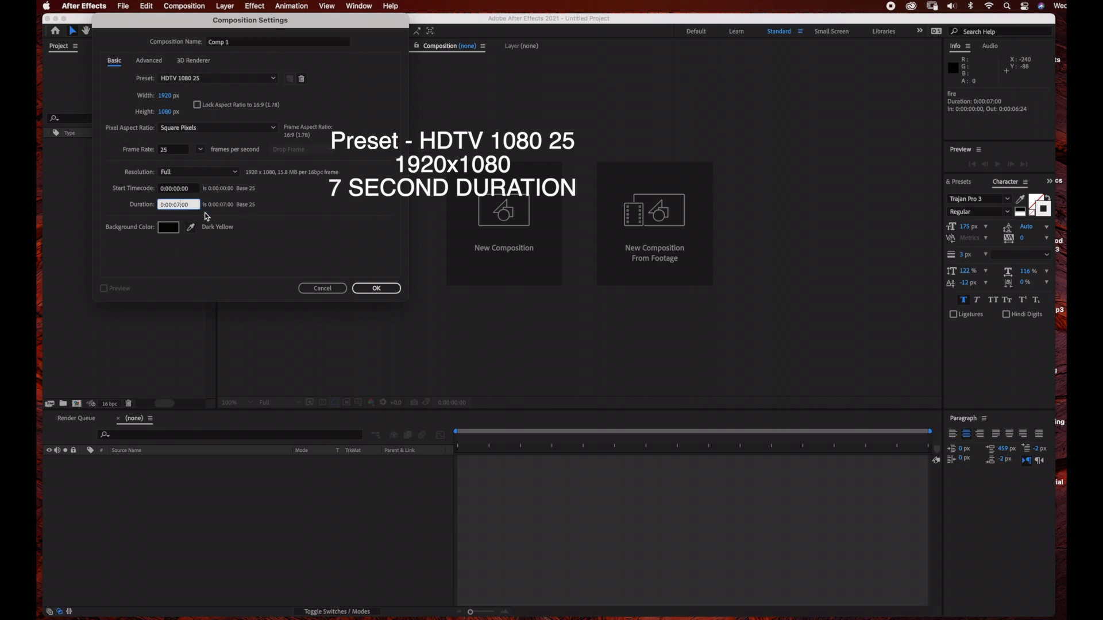
mouse_move(364, 263)
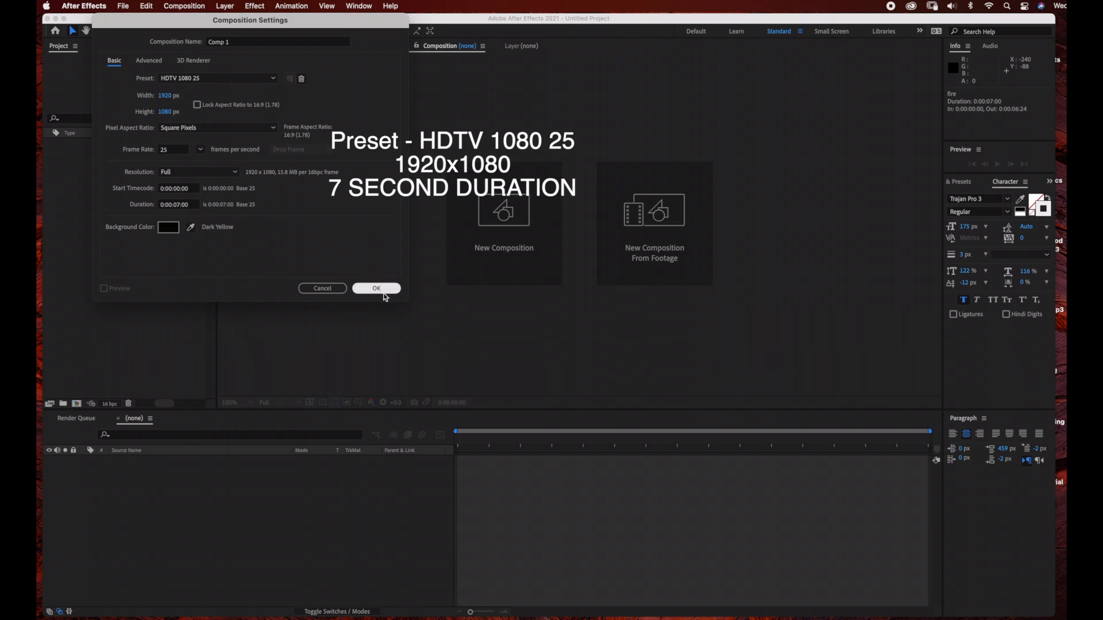
click(376, 289)
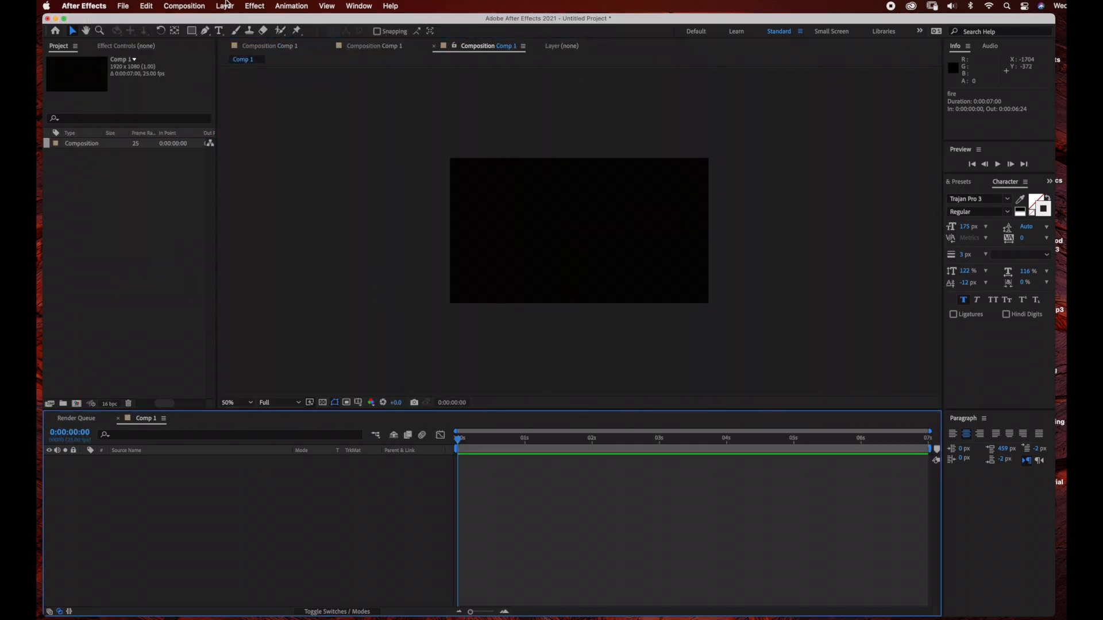
Create a full-frame black solid layer named bg.
click(224, 5)
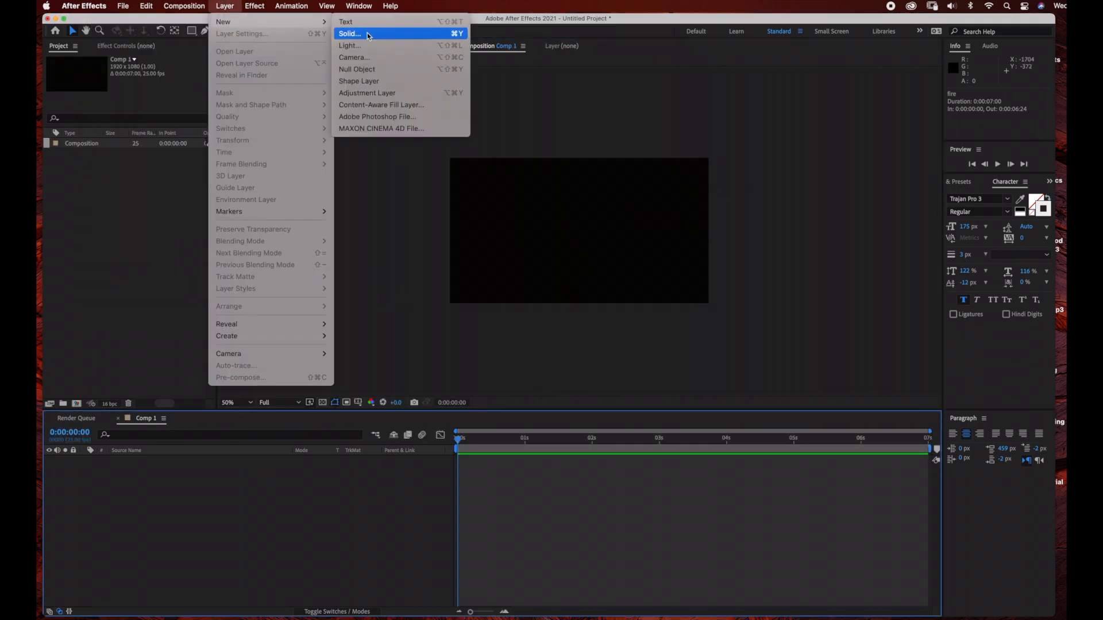
click(349, 34)
text(bg)
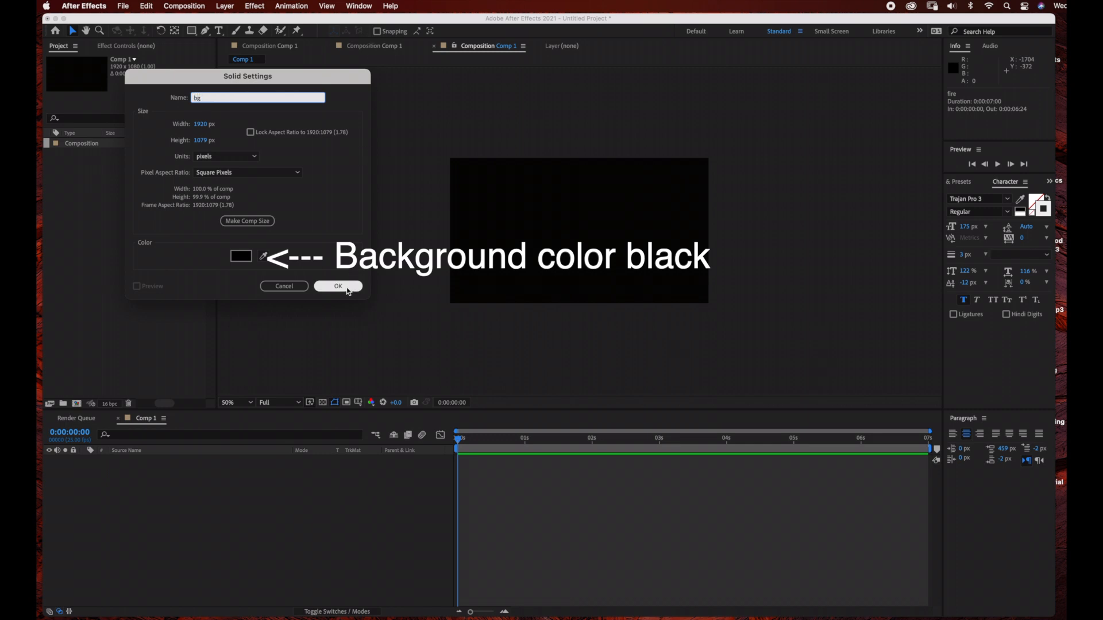
click(337, 286)
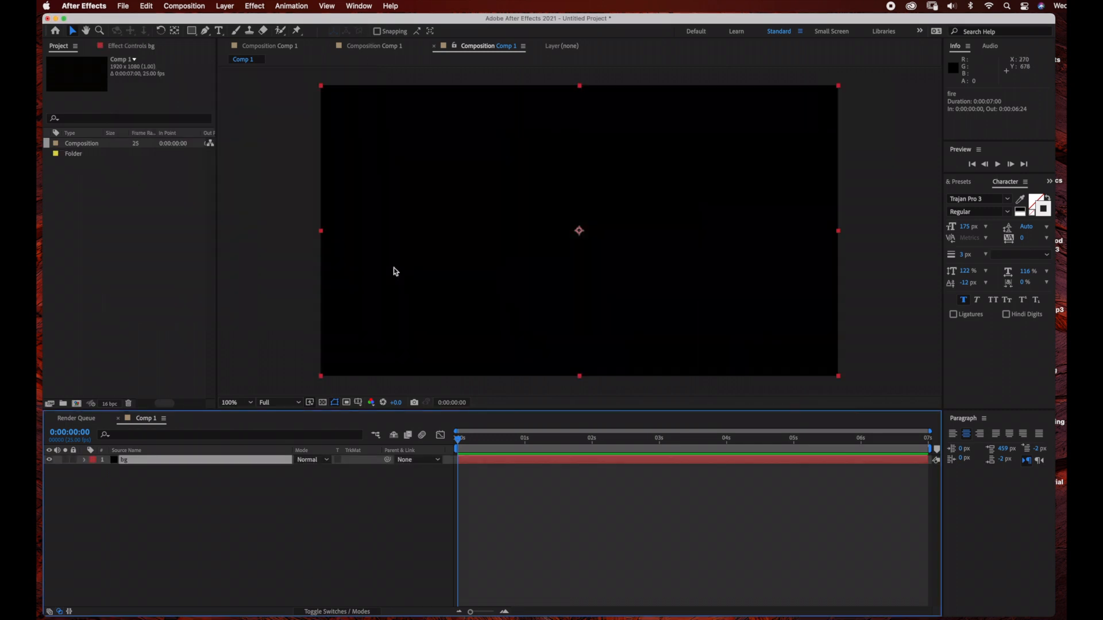
Create a second full-frame black solid layer named fire.
click(225, 5)
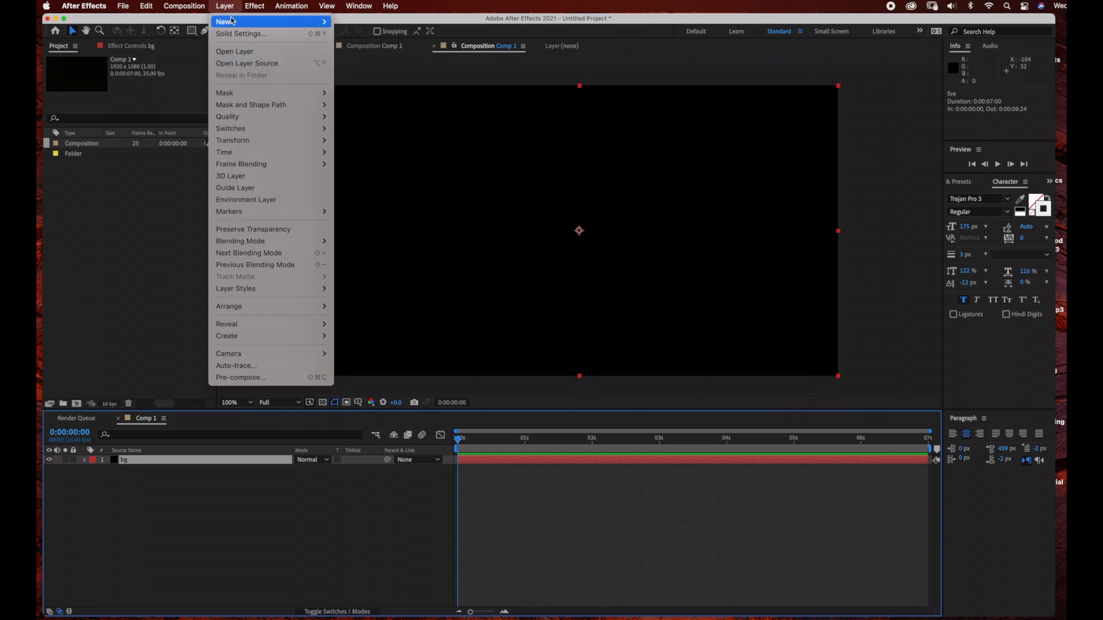
click(225, 19)
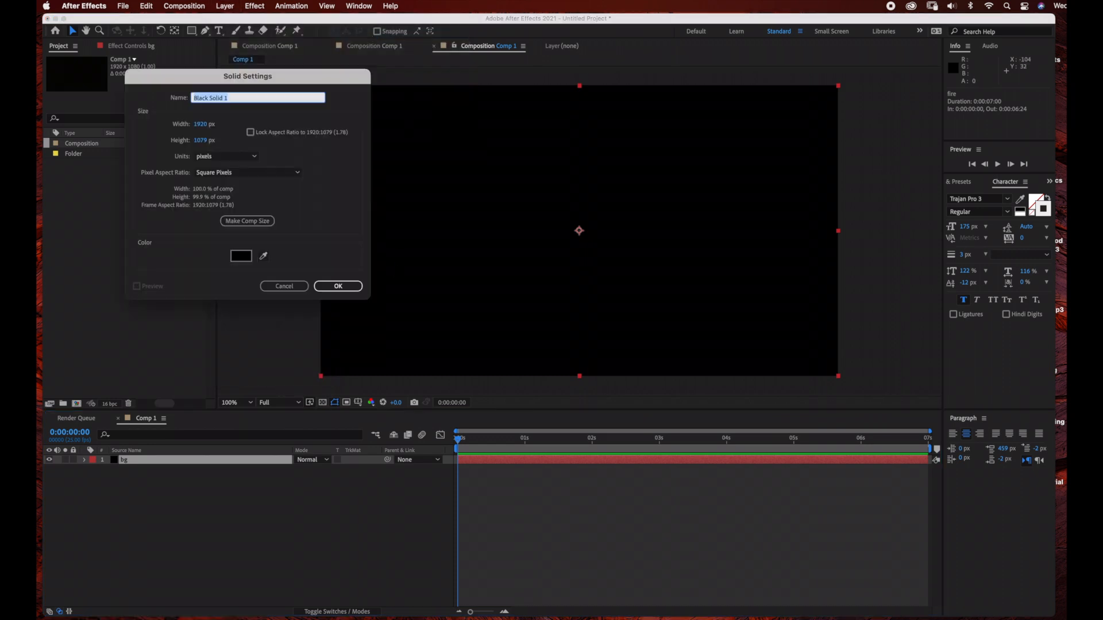
text(fire)
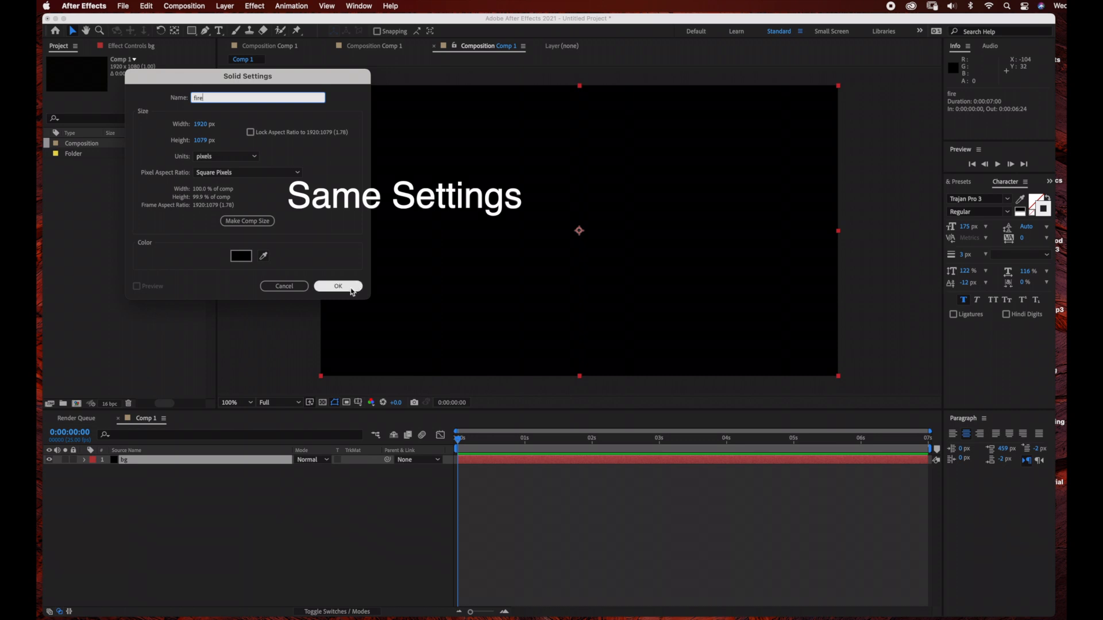
click(338, 286)
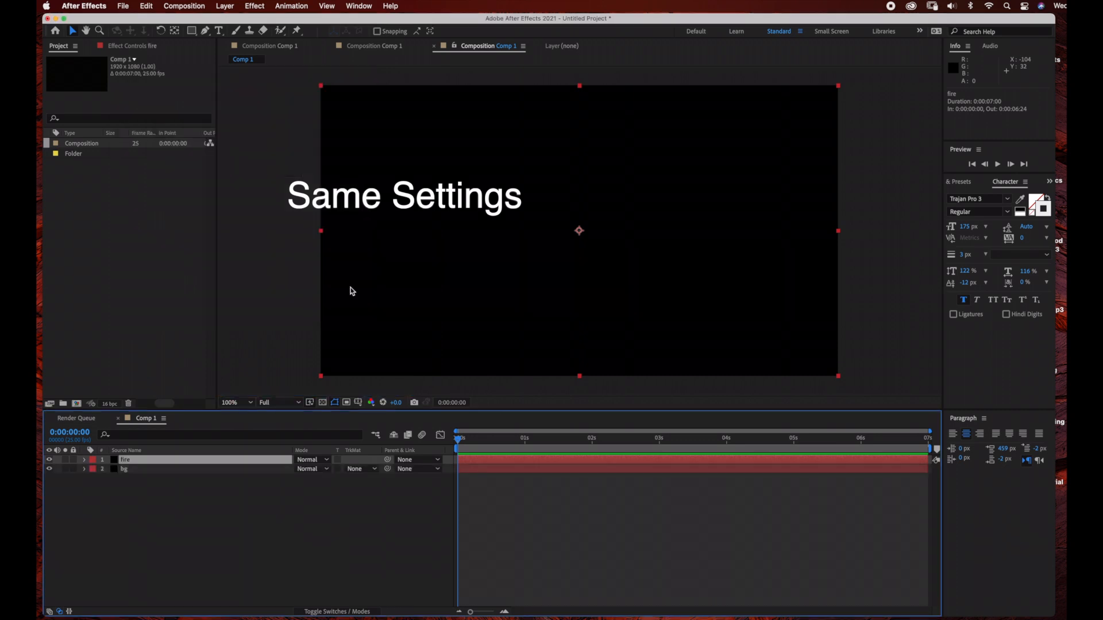
Apply the Fractal Fire effect to the fire layer.
click(253, 6)
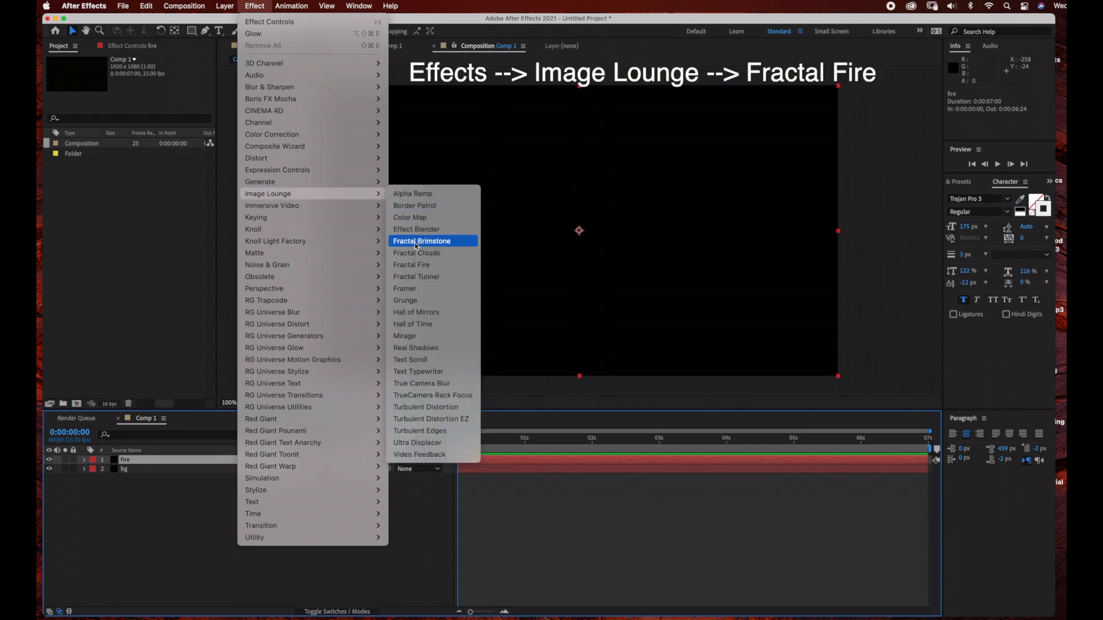
click(411, 265)
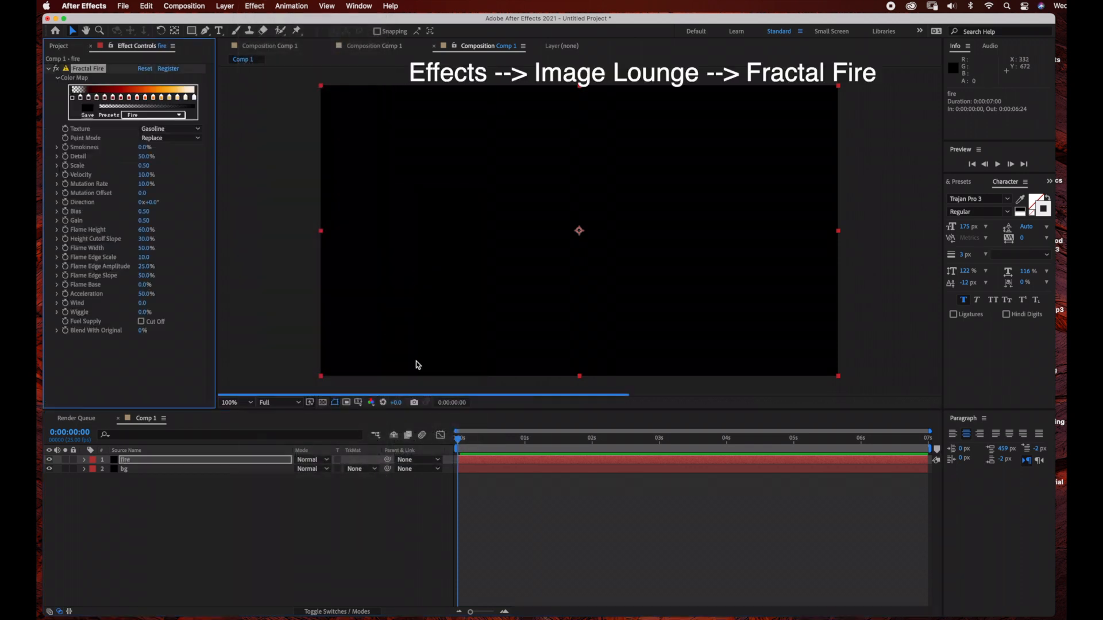
click(77, 418)
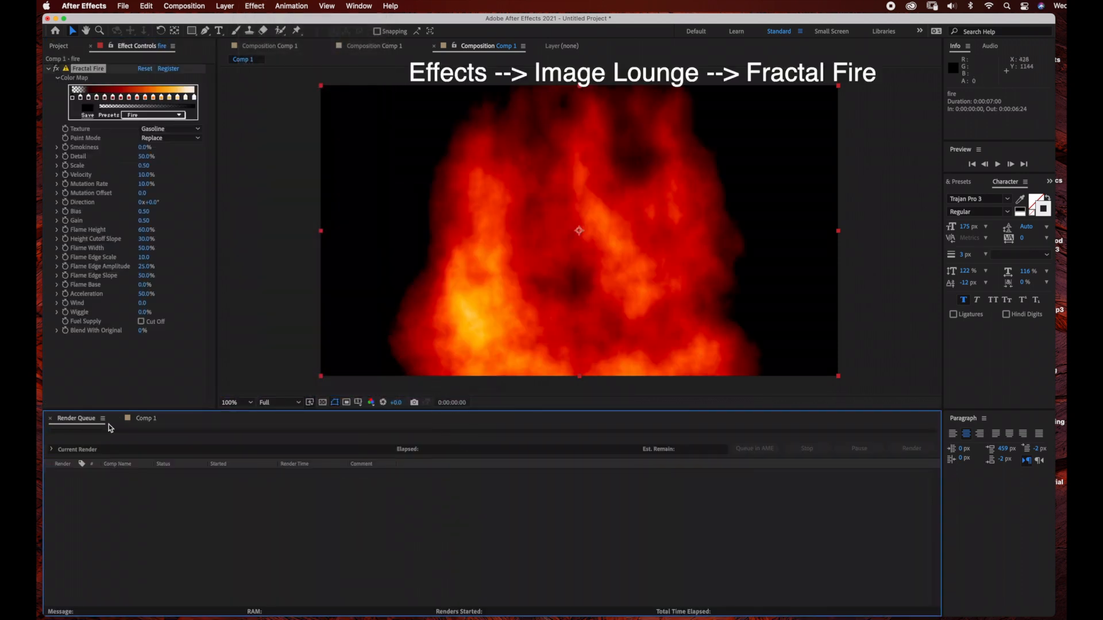
click(146, 418)
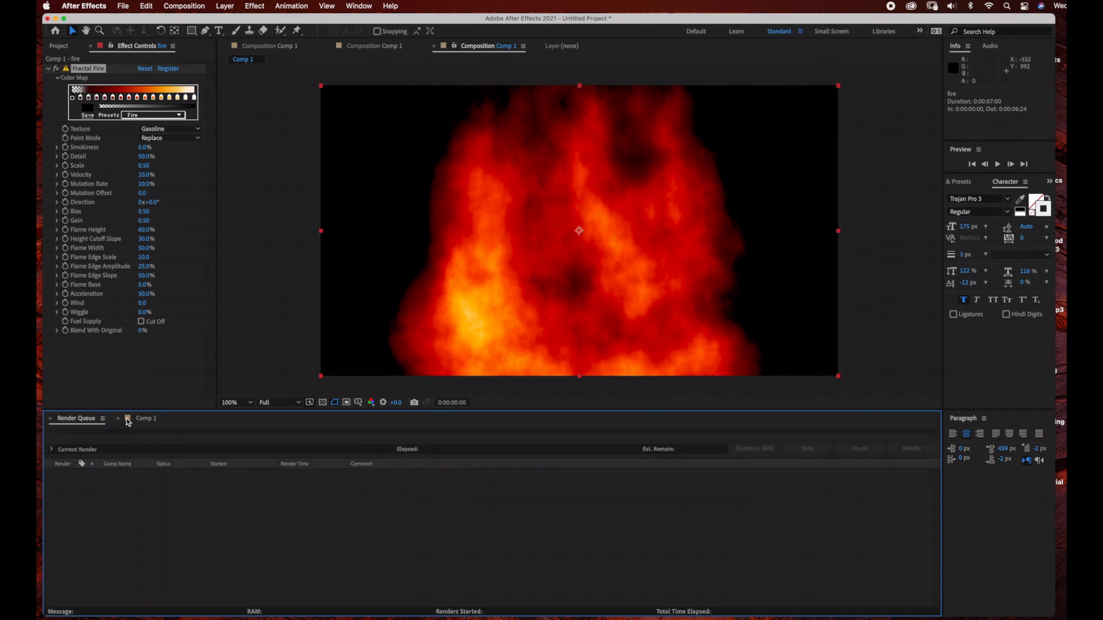
click(146, 418)
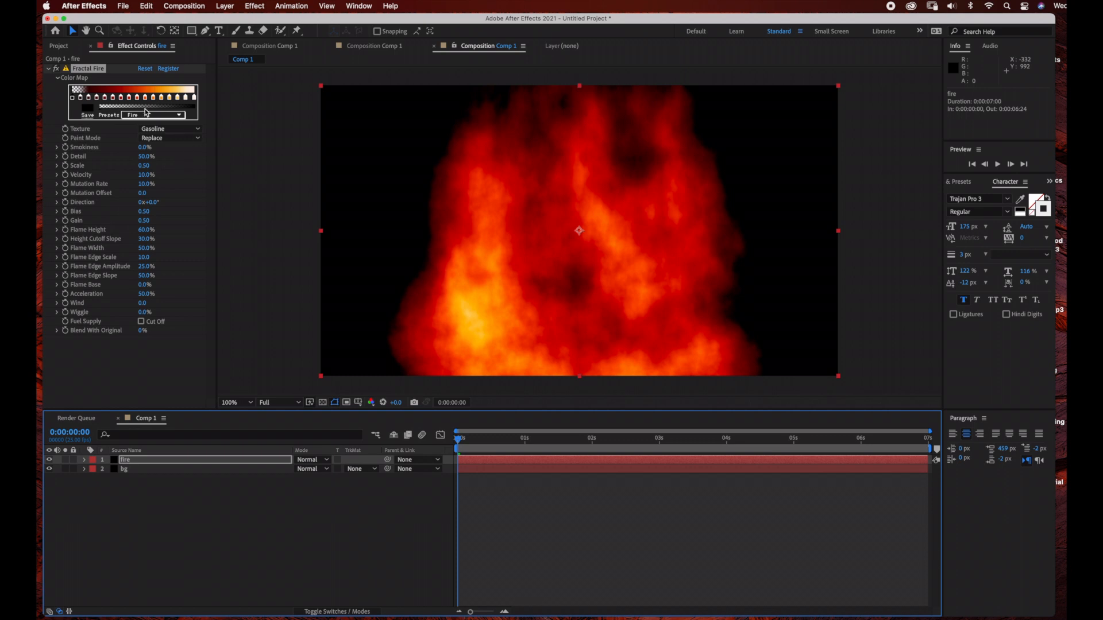
Switch Fractal Fire's colour map to the Black to Blue preset.
click(157, 113)
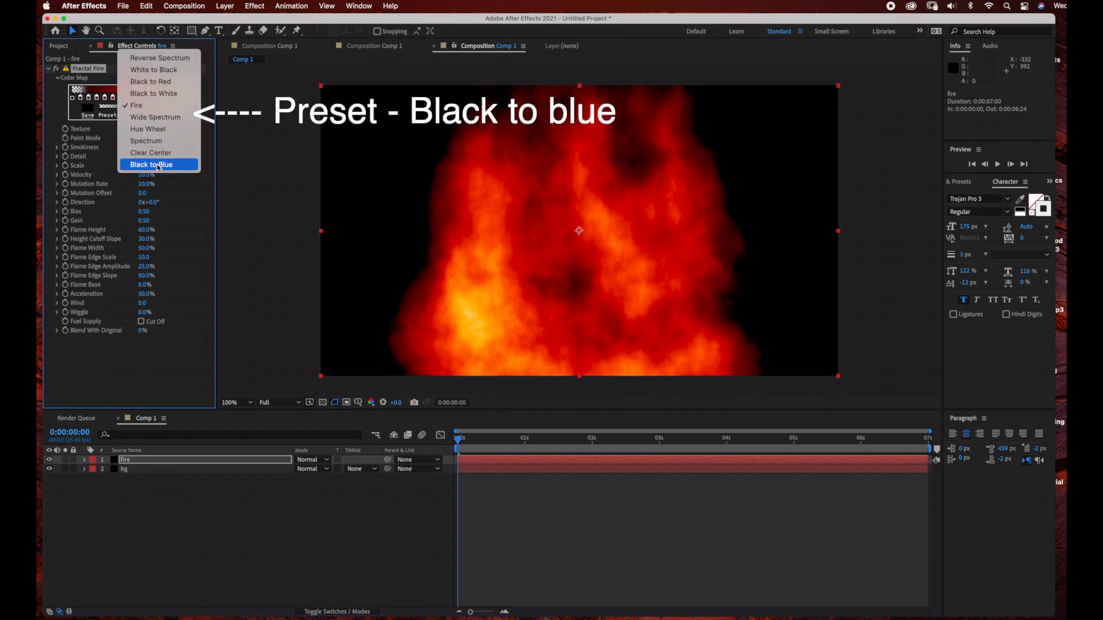
click(153, 164)
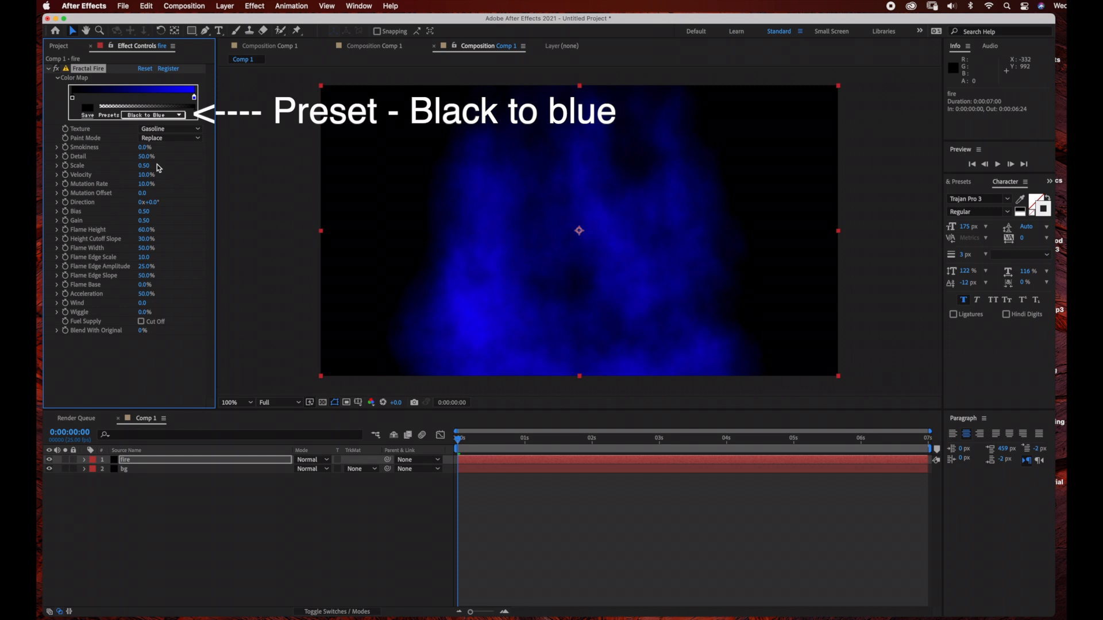
mouse_move(459, 338)
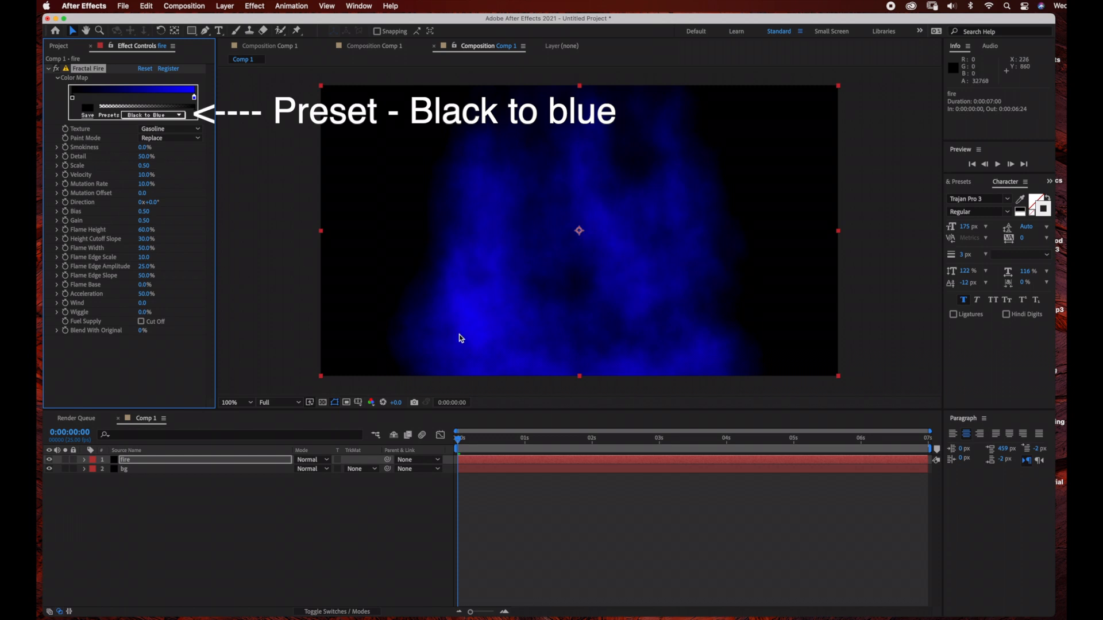
mouse_move(442, 440)
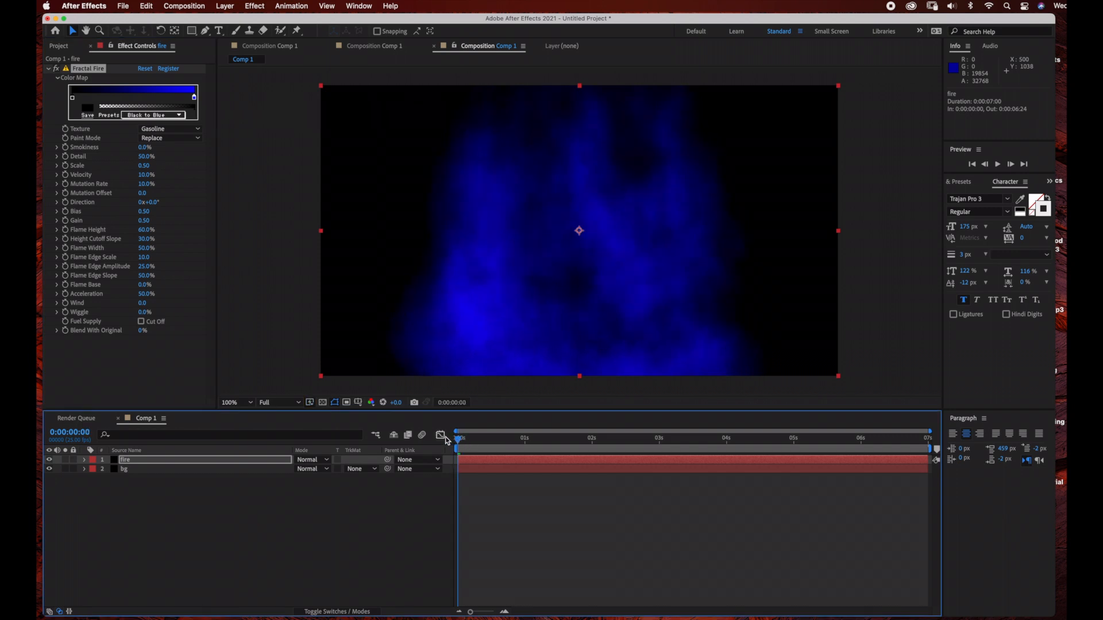
mouse_move(292, 215)
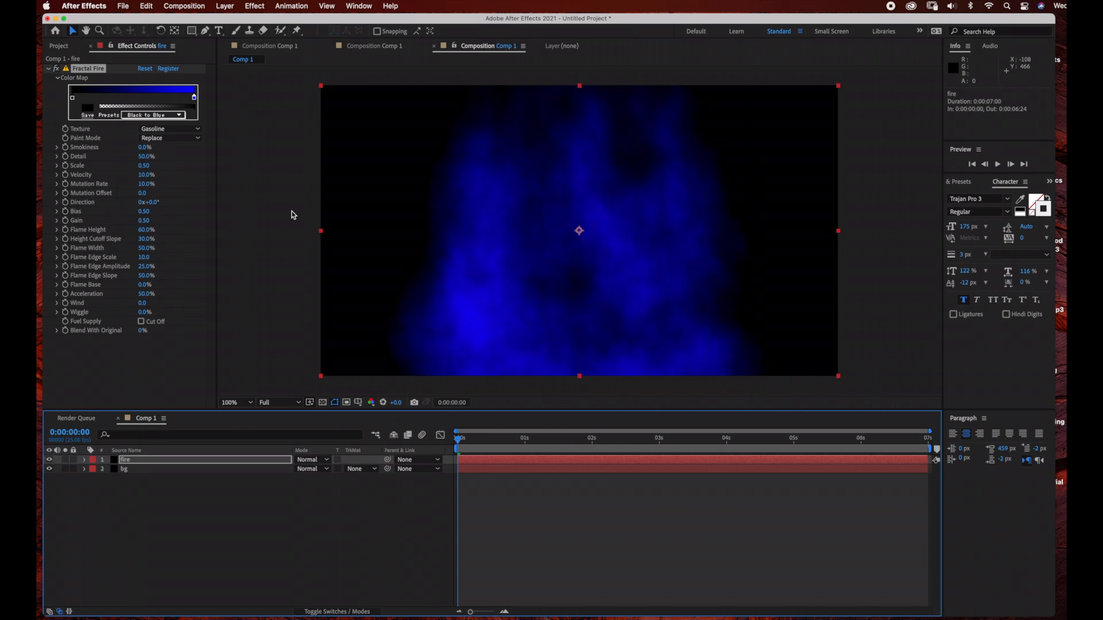
mouse_move(66, 174)
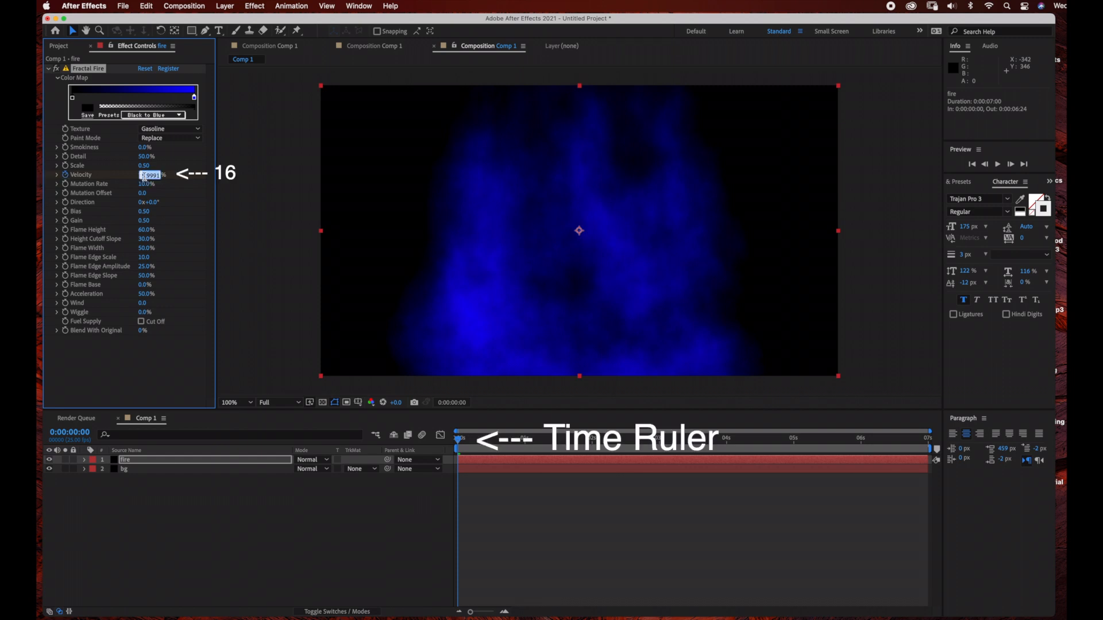
Set Velocity to 16% and keyframe the flame parameters, then preview the animated flames.
text(-16)
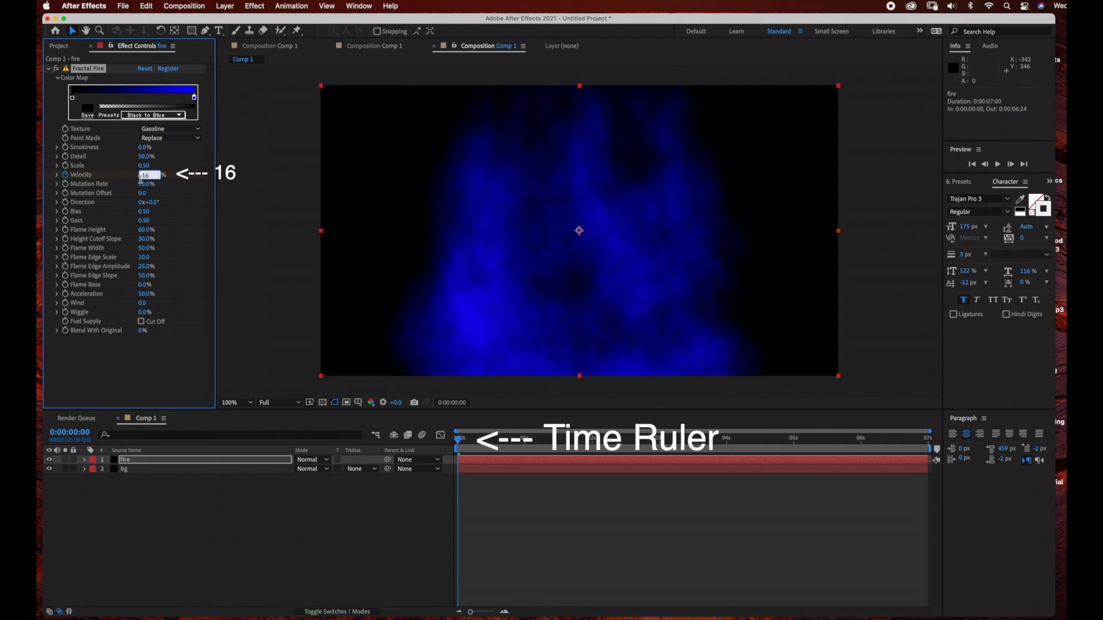
click(76, 418)
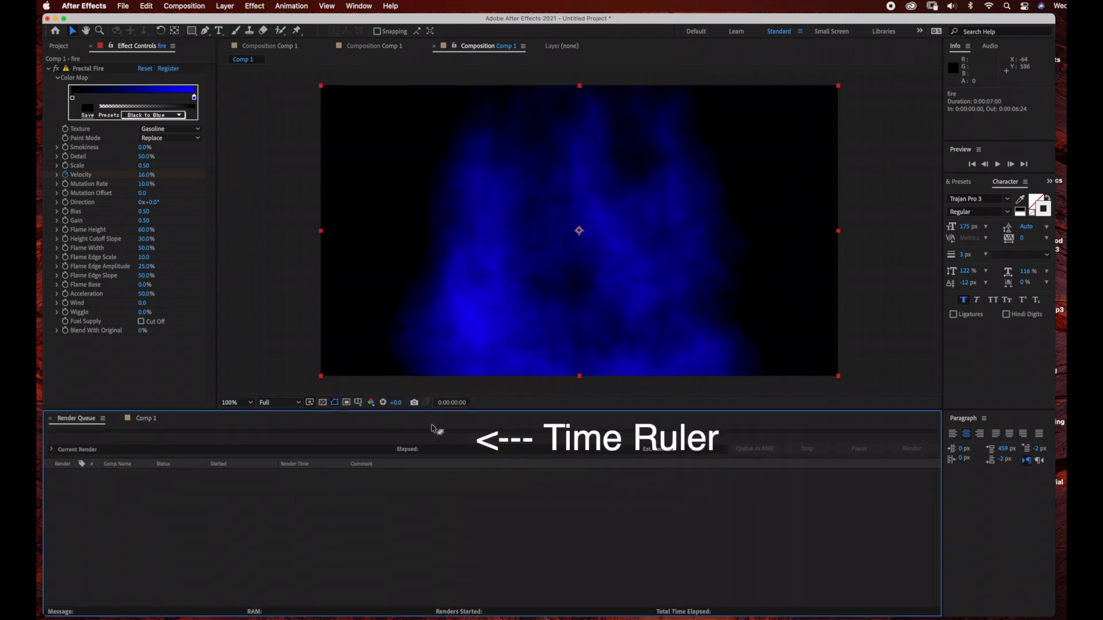
click(146, 418)
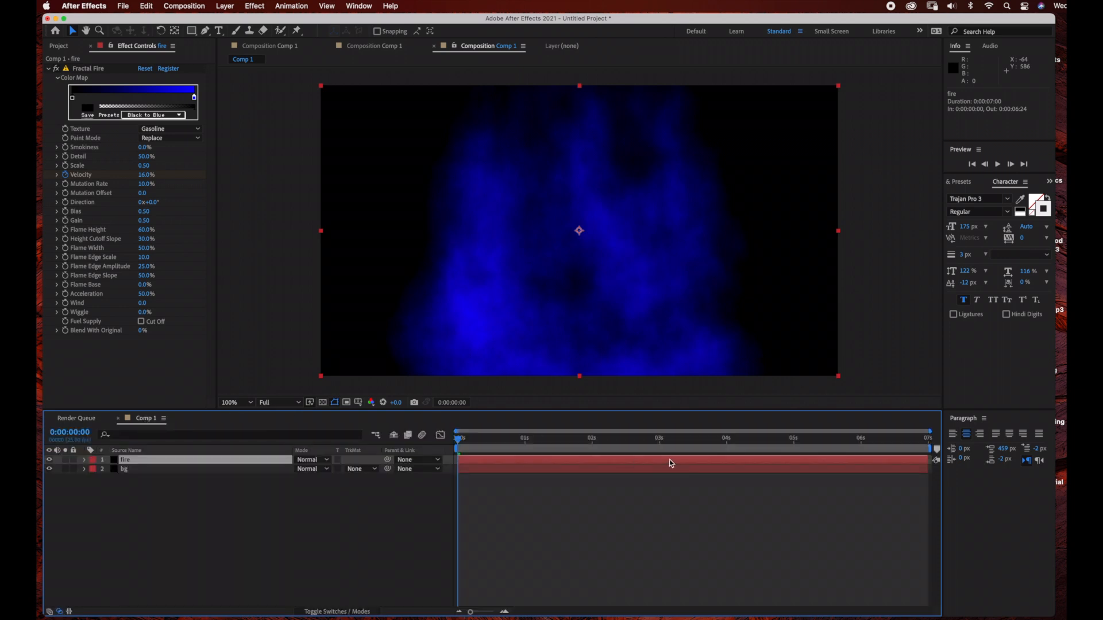
click(735, 438)
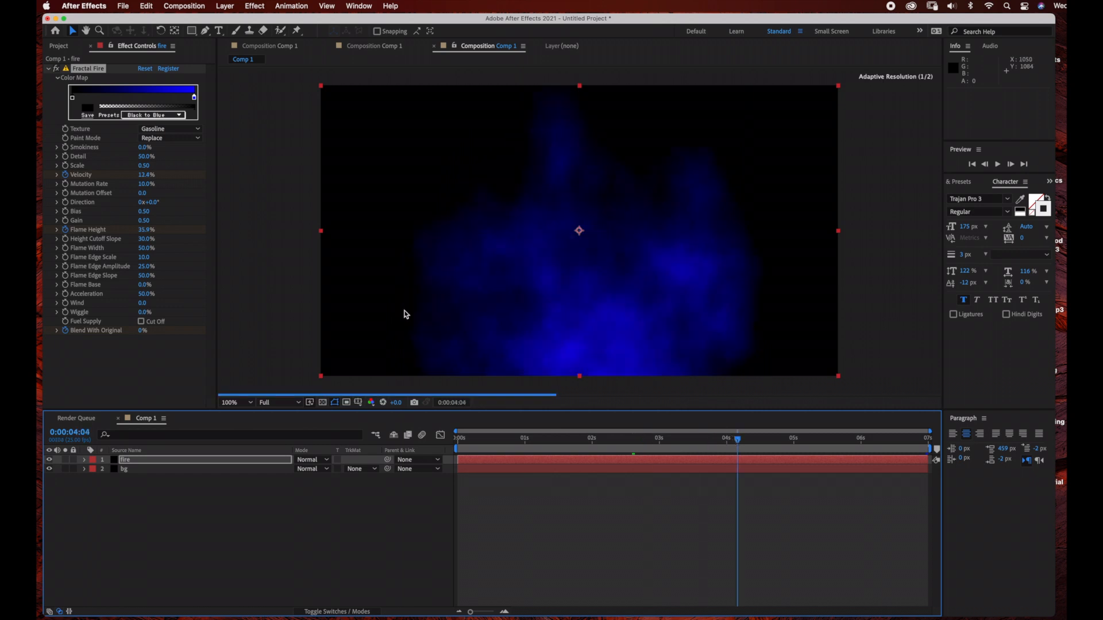
With the Horizontal Type Tool, add a text layer reading FIRE near the comp centre.
click(218, 31)
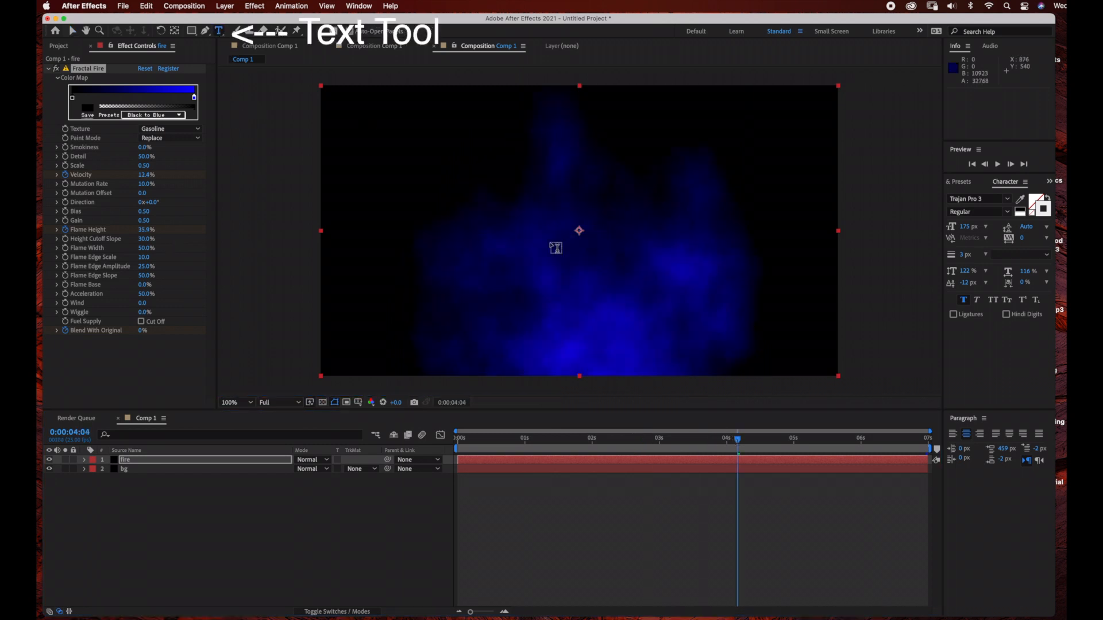
mouse_move(513, 301)
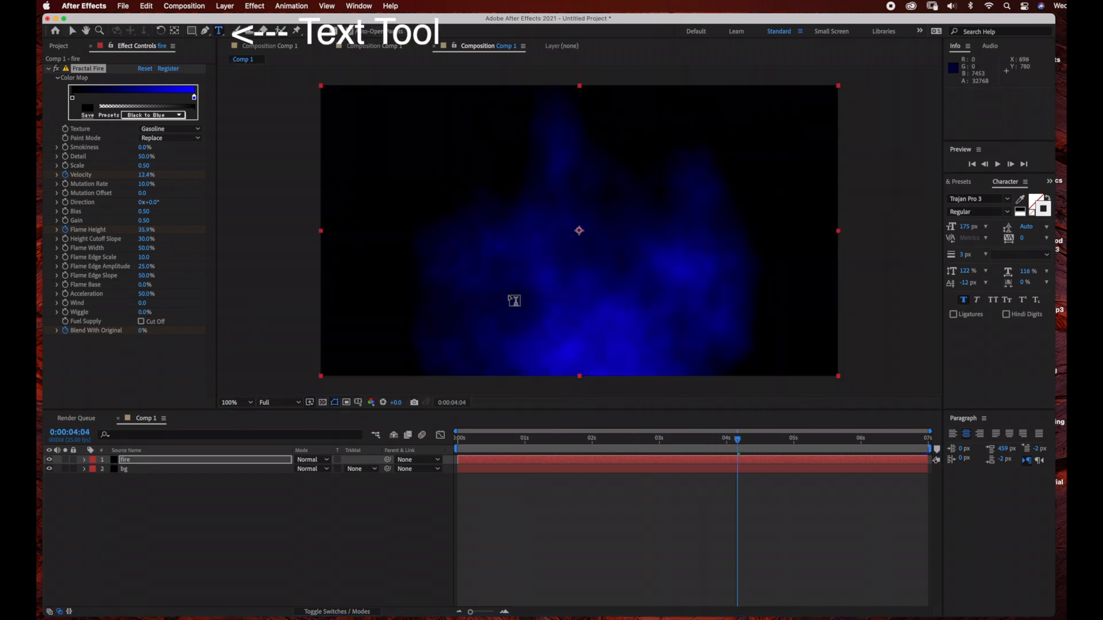
click(231, 402)
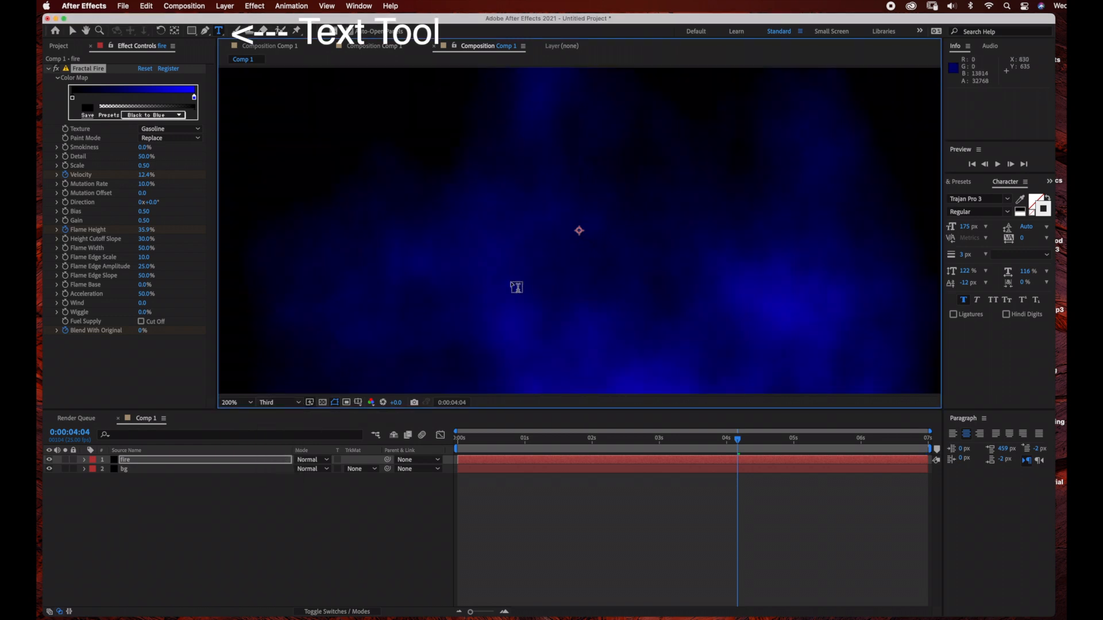
click(232, 402)
text(F)
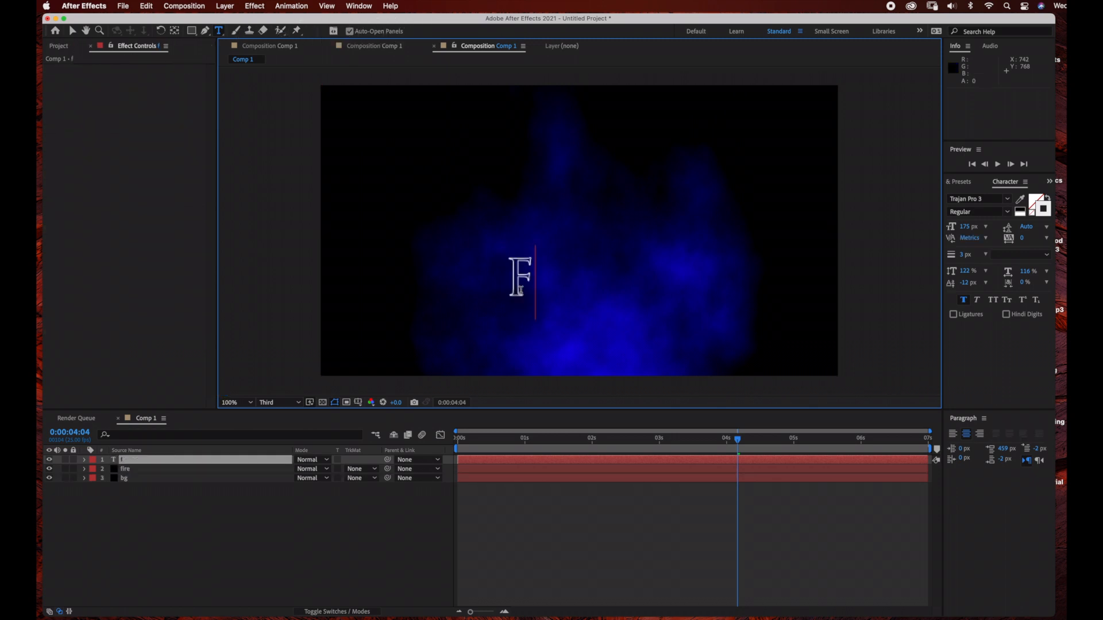
text(IRE)
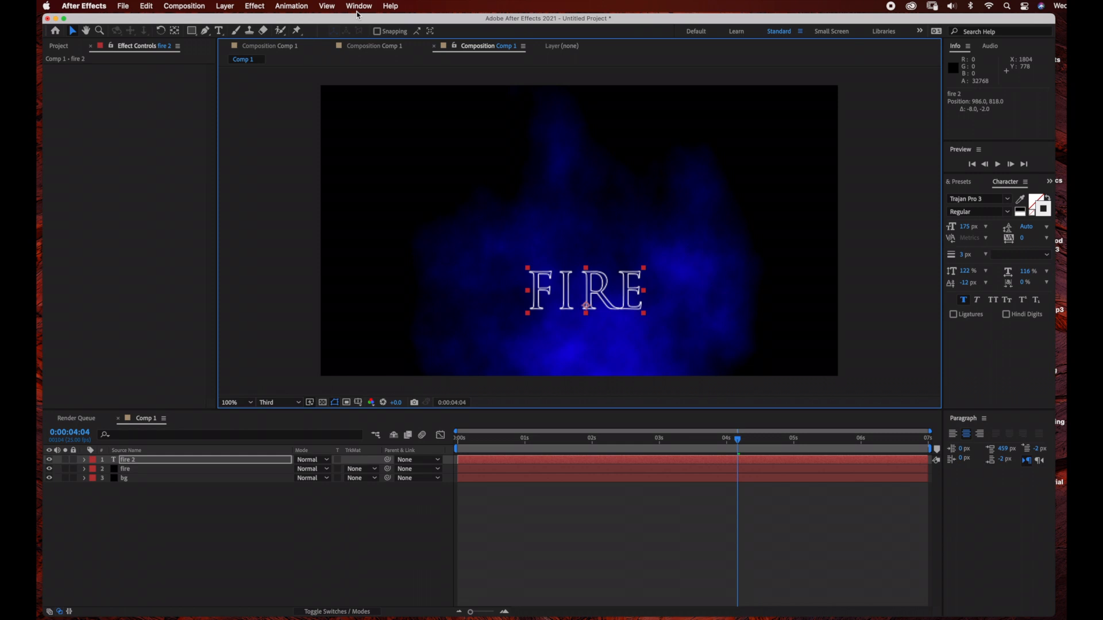
click(358, 6)
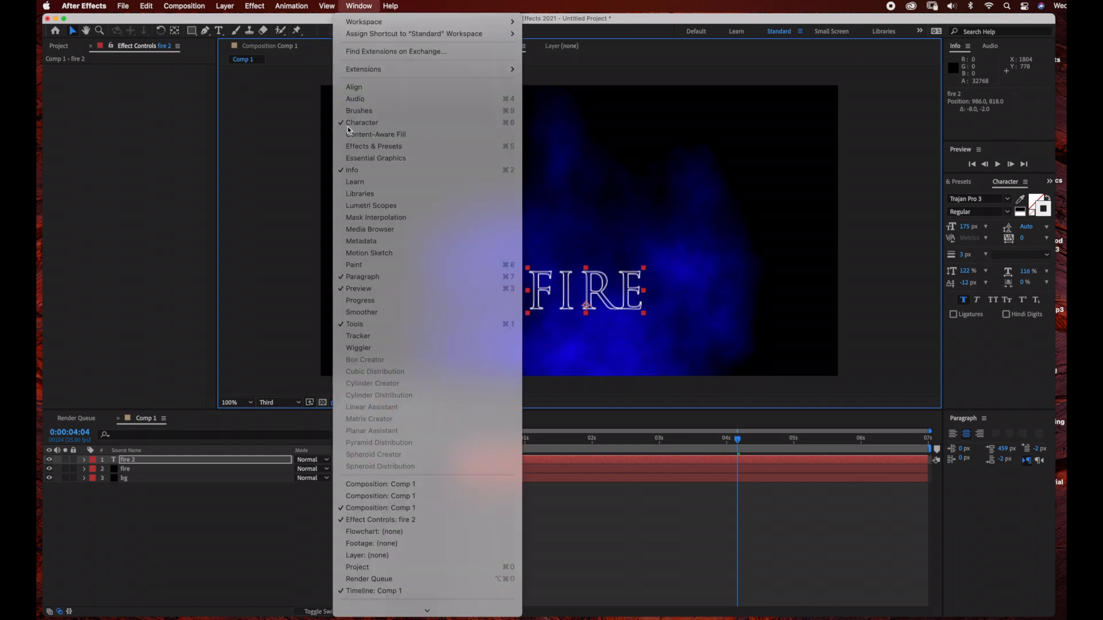
mouse_move(356, 10)
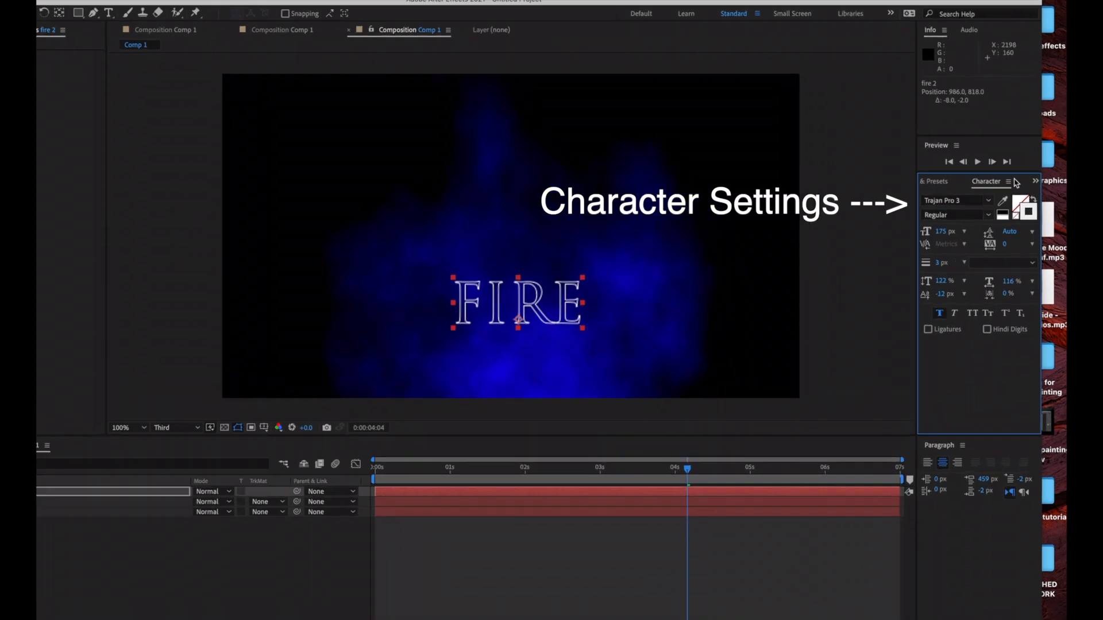
Set the FIRE text's font to Trajan Pro 3 Regular.
click(977, 205)
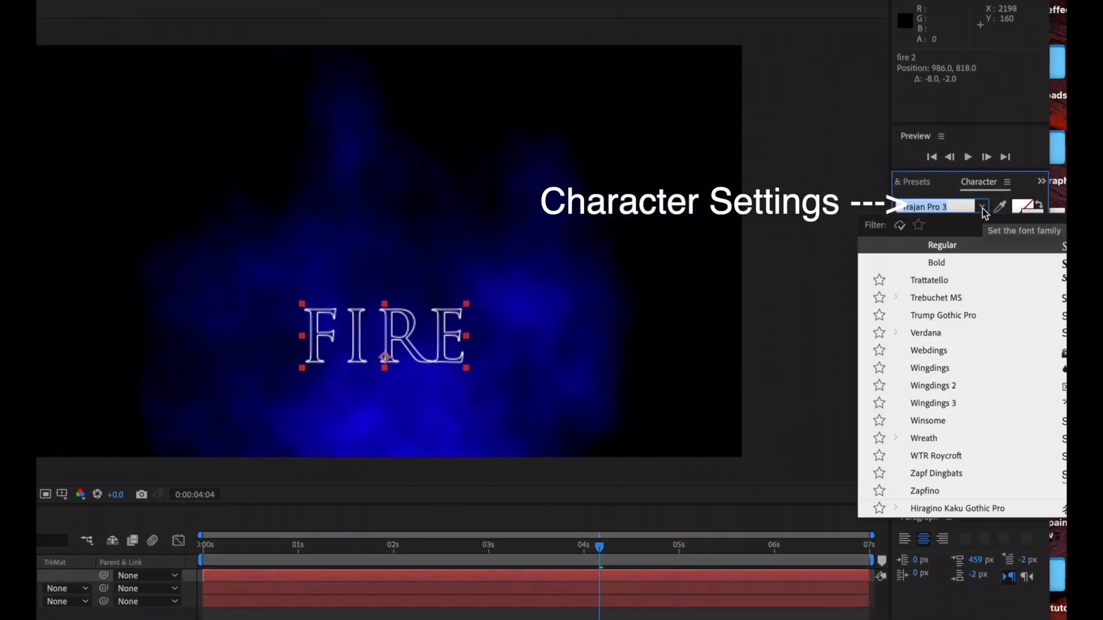
mouse_move(982, 281)
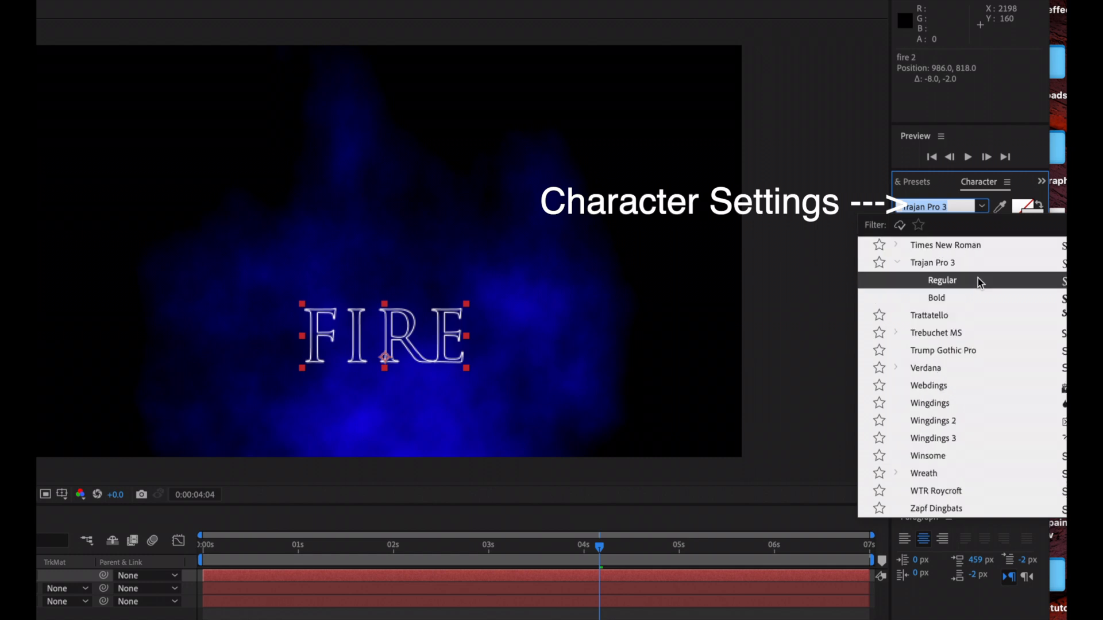
scroll(up, 3)
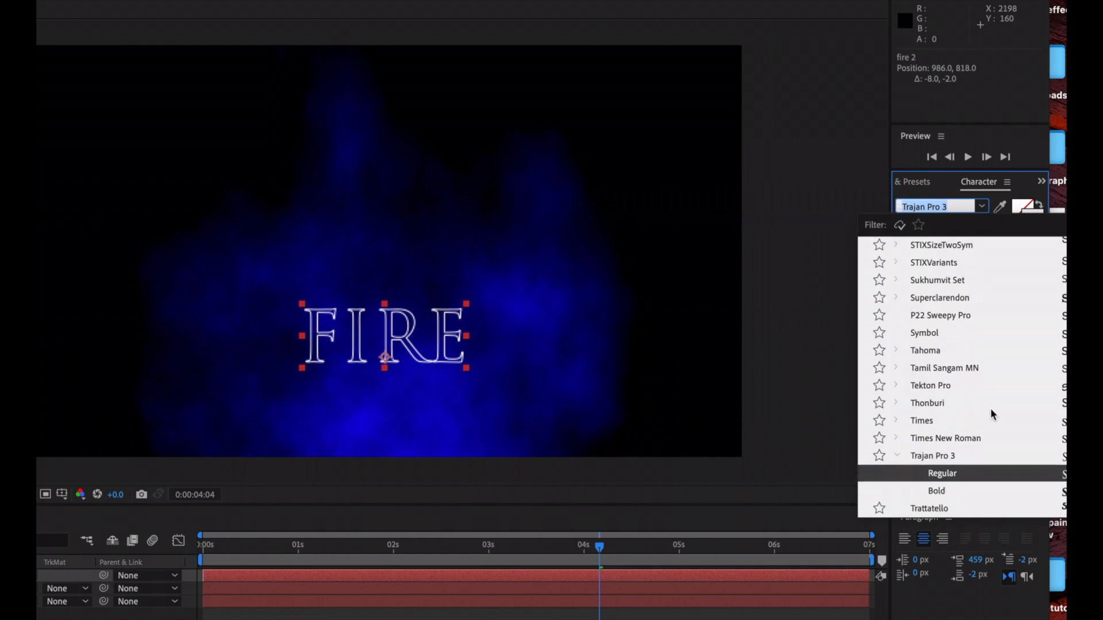
mouse_move(987, 463)
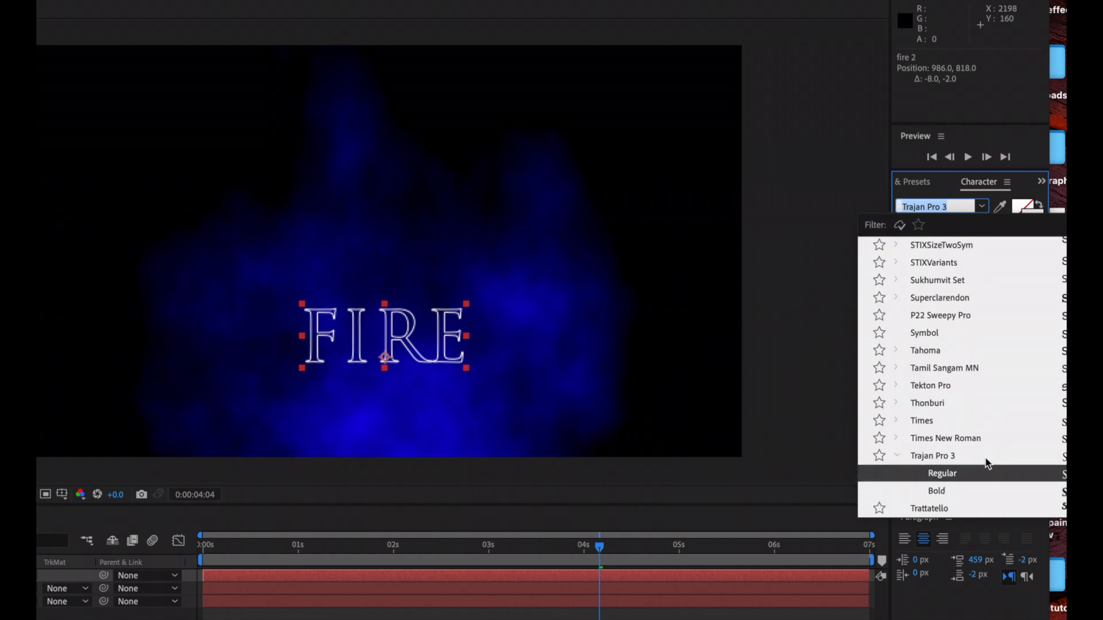
click(942, 472)
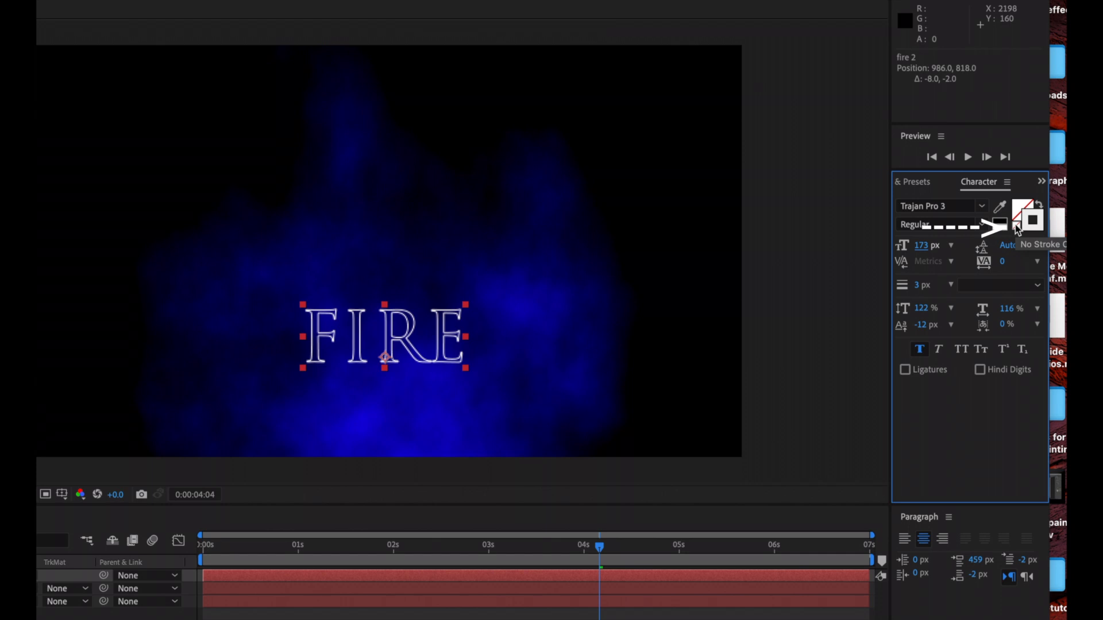
mouse_move(1029, 219)
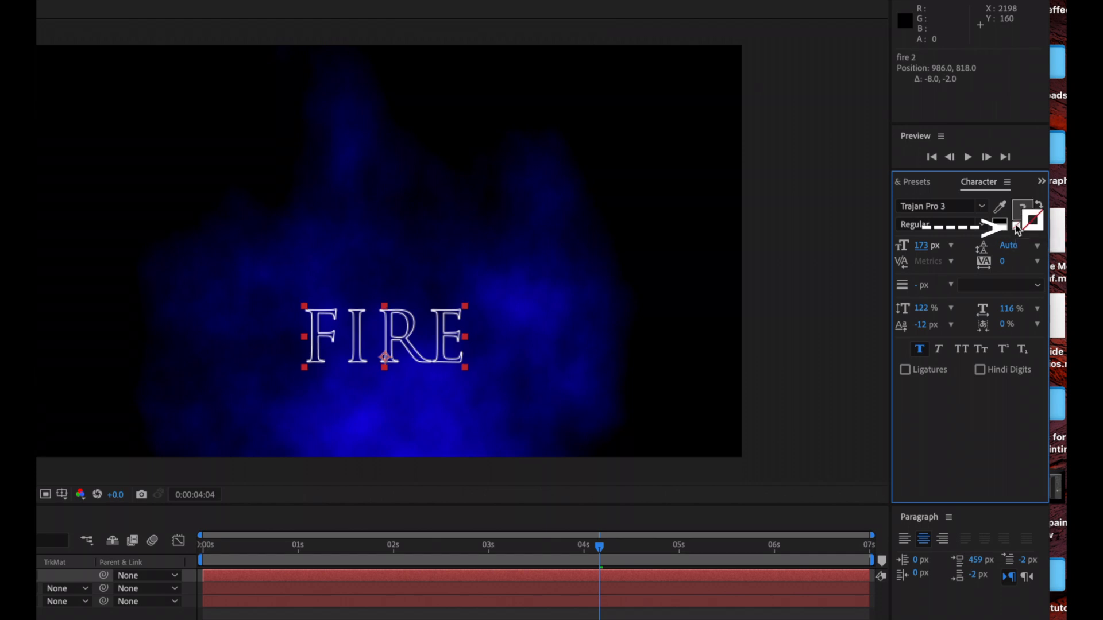
Remove the stroke and set the FIRE text fill to near-white F7F1F1.
click(1028, 219)
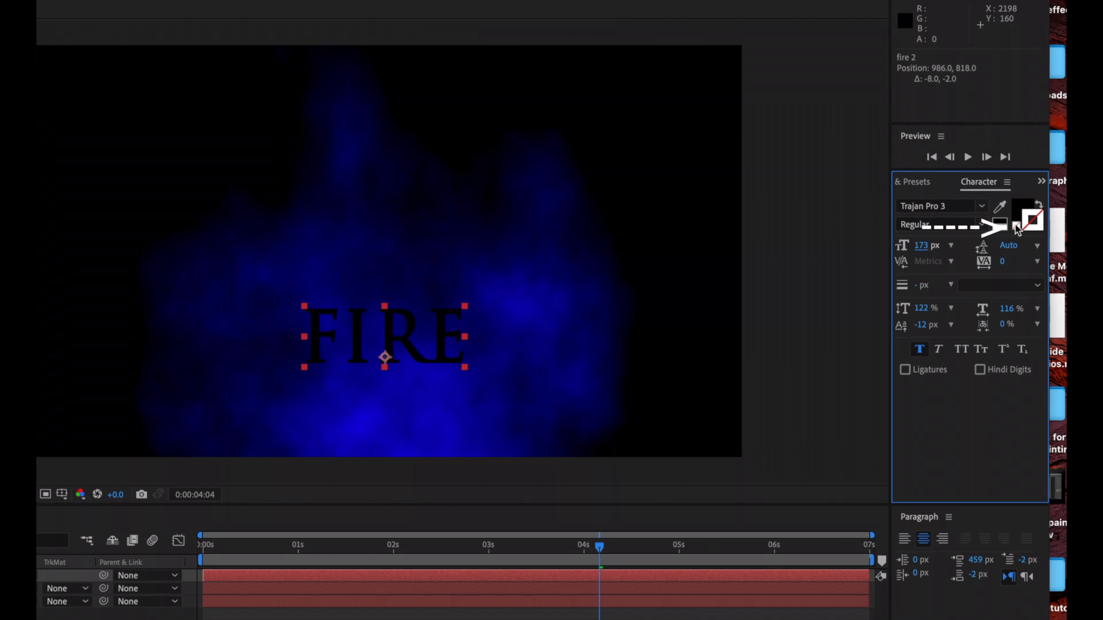
mouse_move(1018, 243)
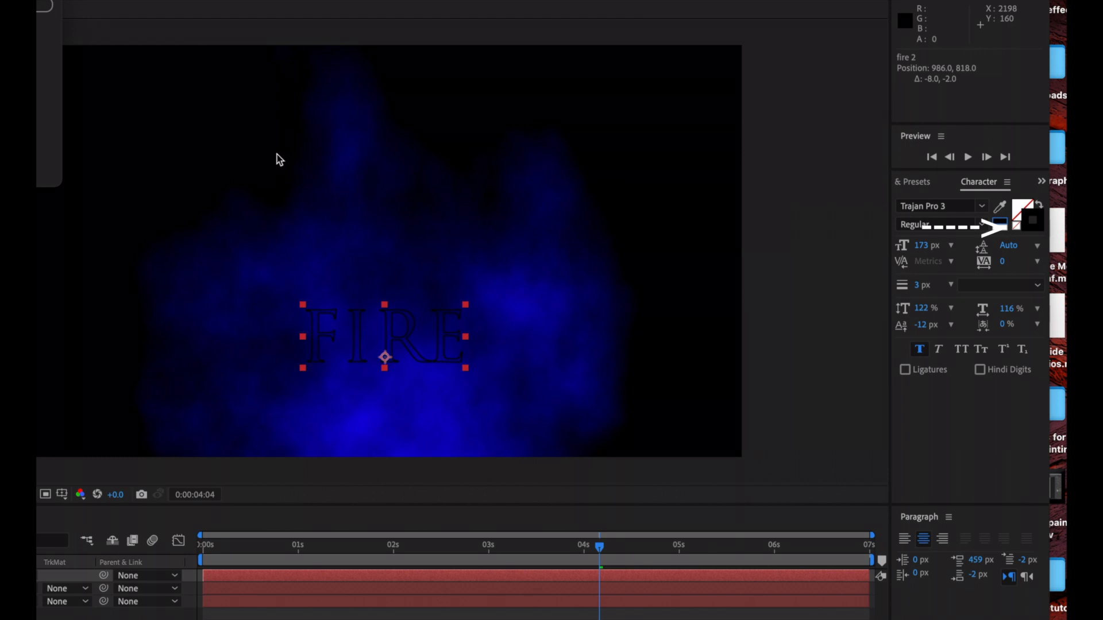
click(1024, 205)
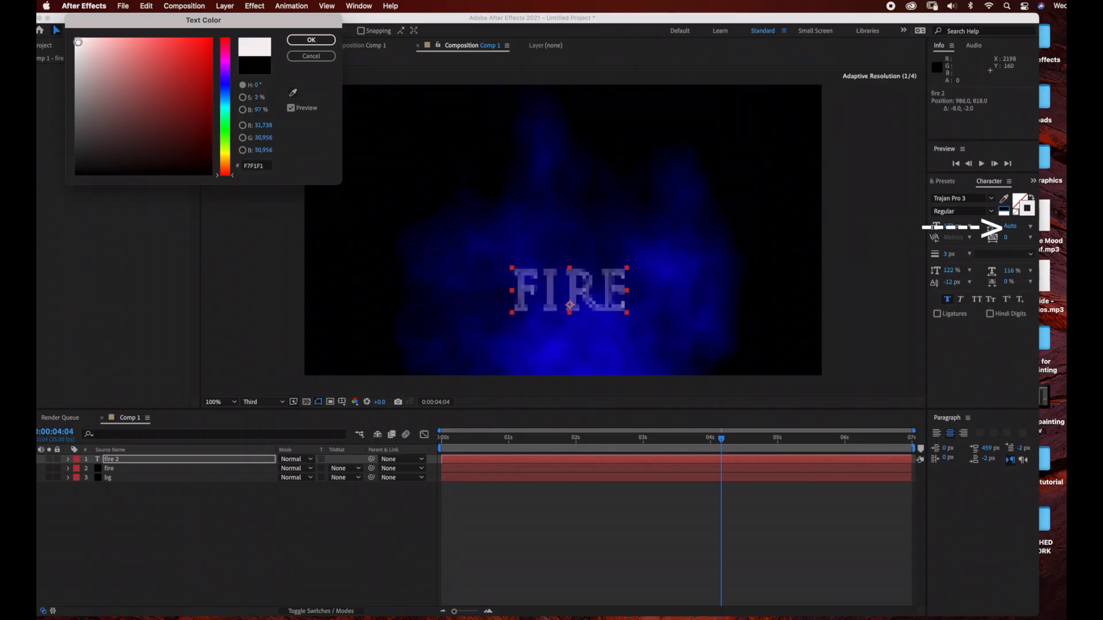
click(311, 39)
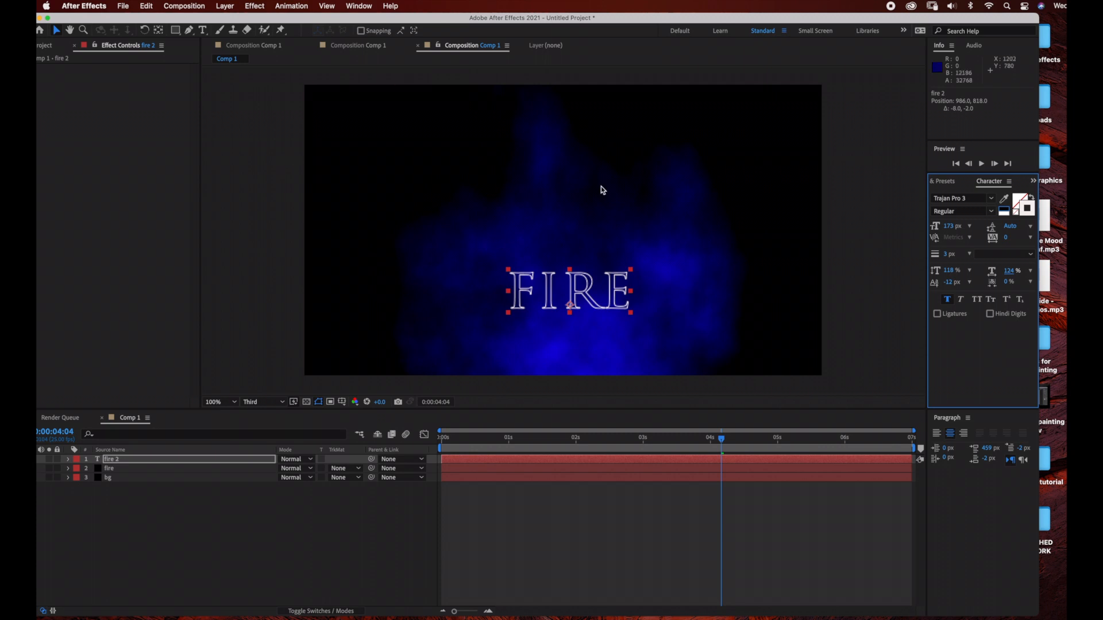
mouse_move(308, 7)
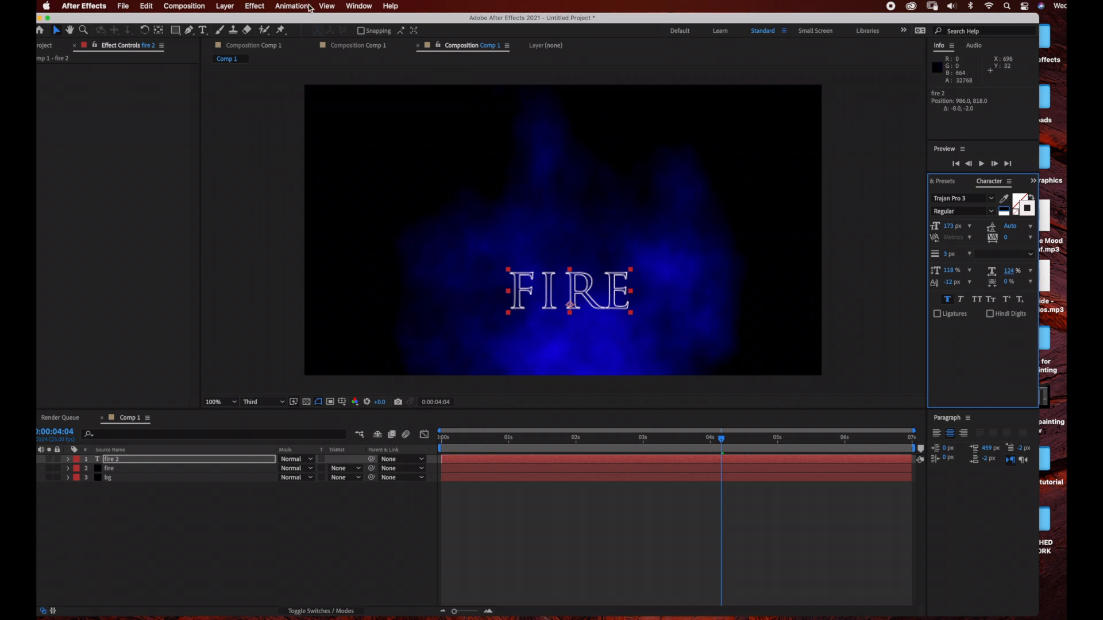
Search Effects & Presets for 'glow' and apply Stylize > Glow to the text layer.
click(358, 5)
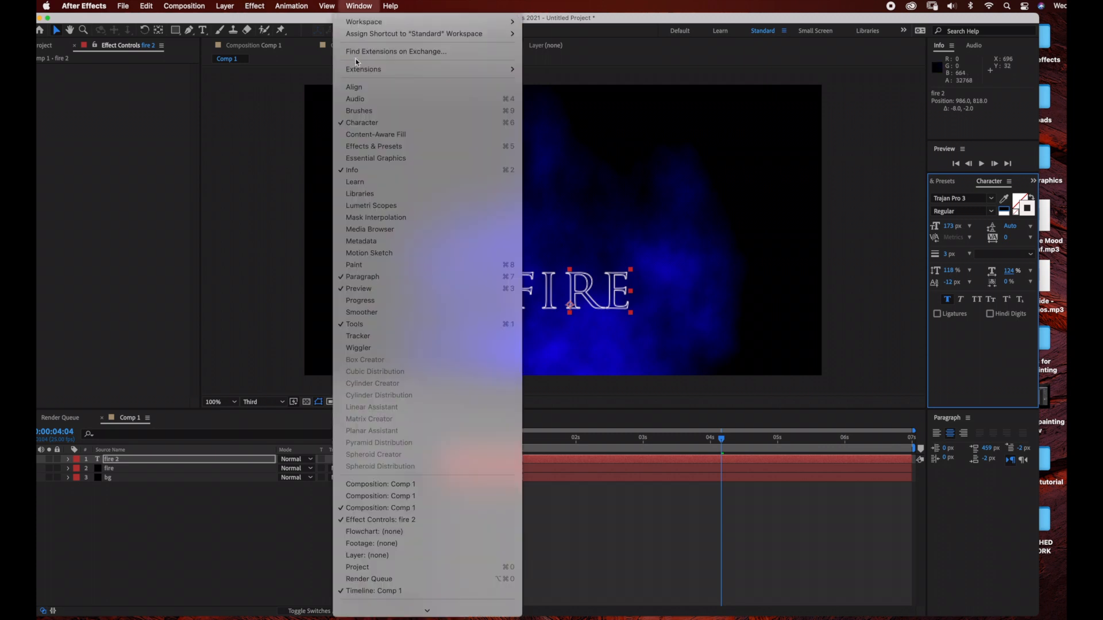
click(374, 146)
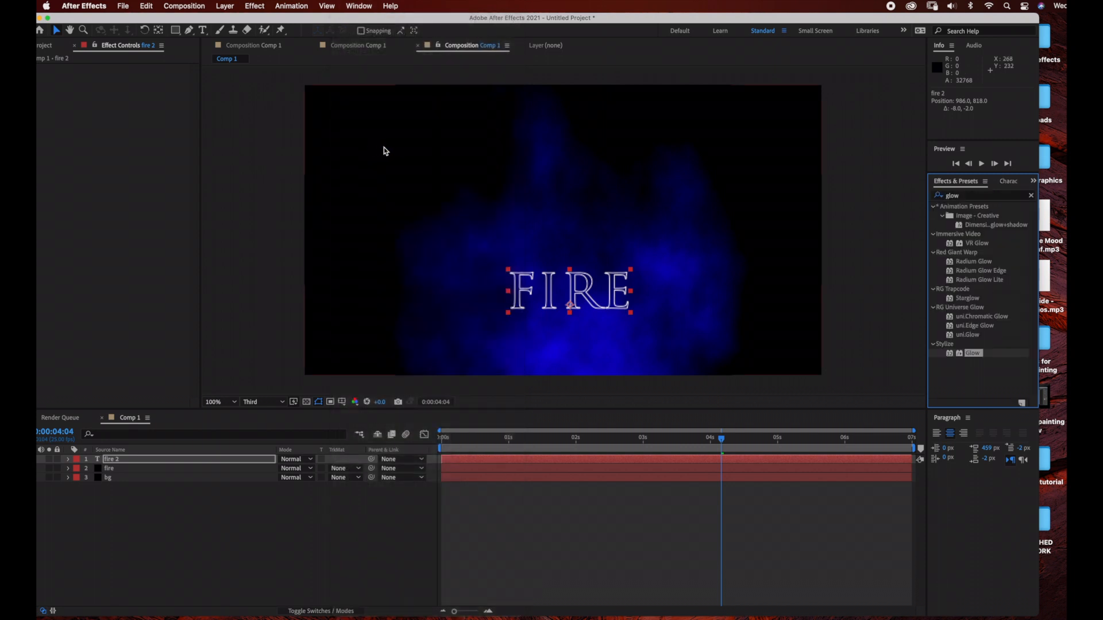
click(1030, 195)
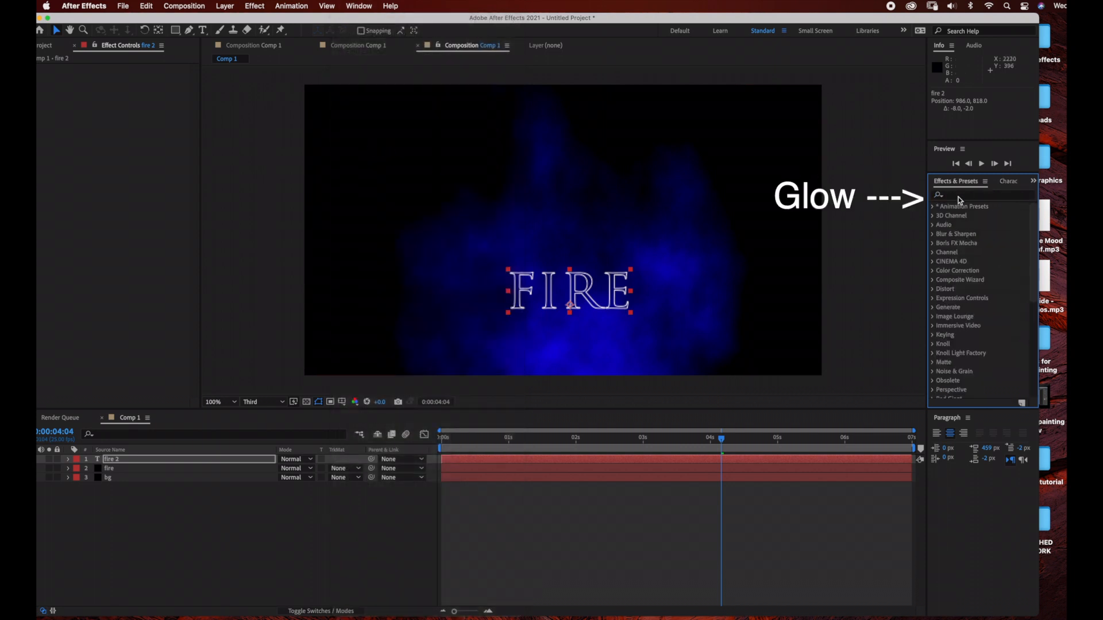
text(glow)
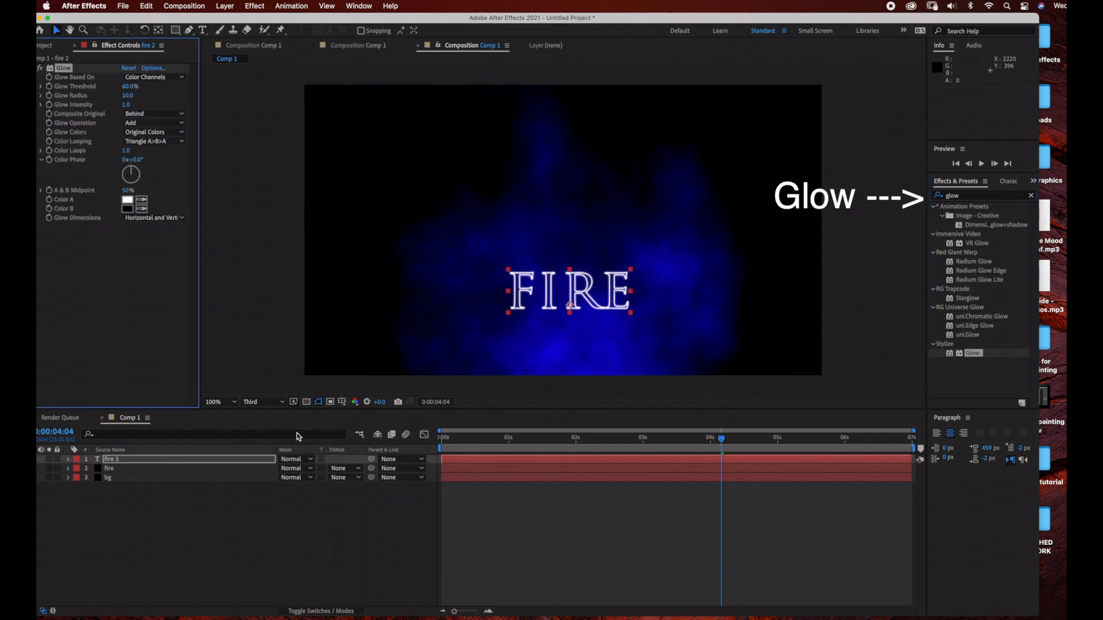
mouse_move(626, 299)
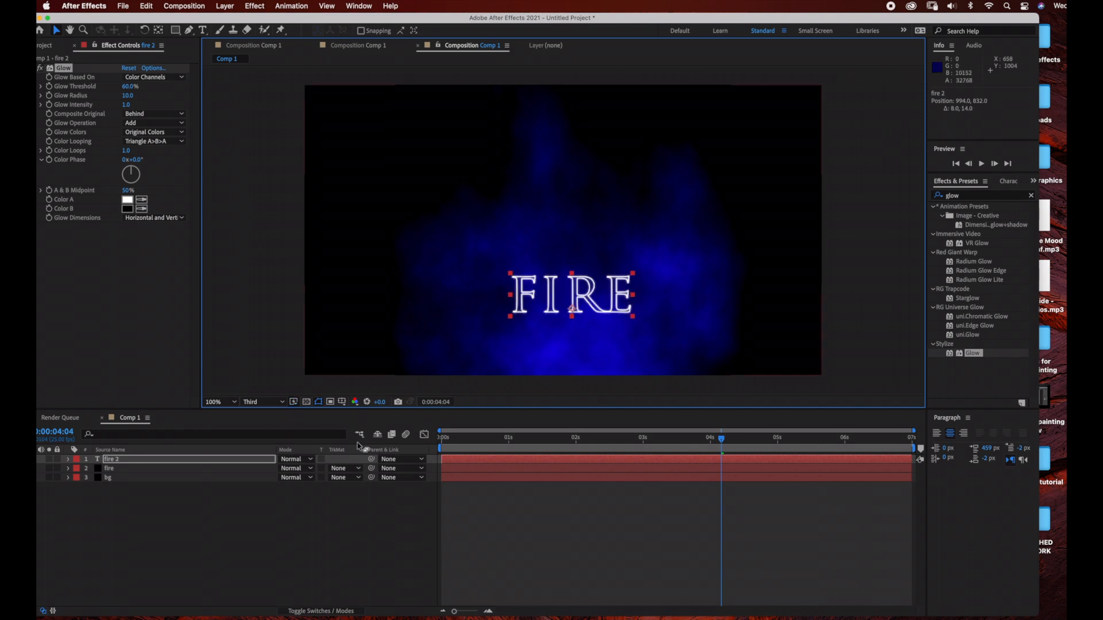
Set the FIRE text layer's blend mode to Overlay.
click(295, 458)
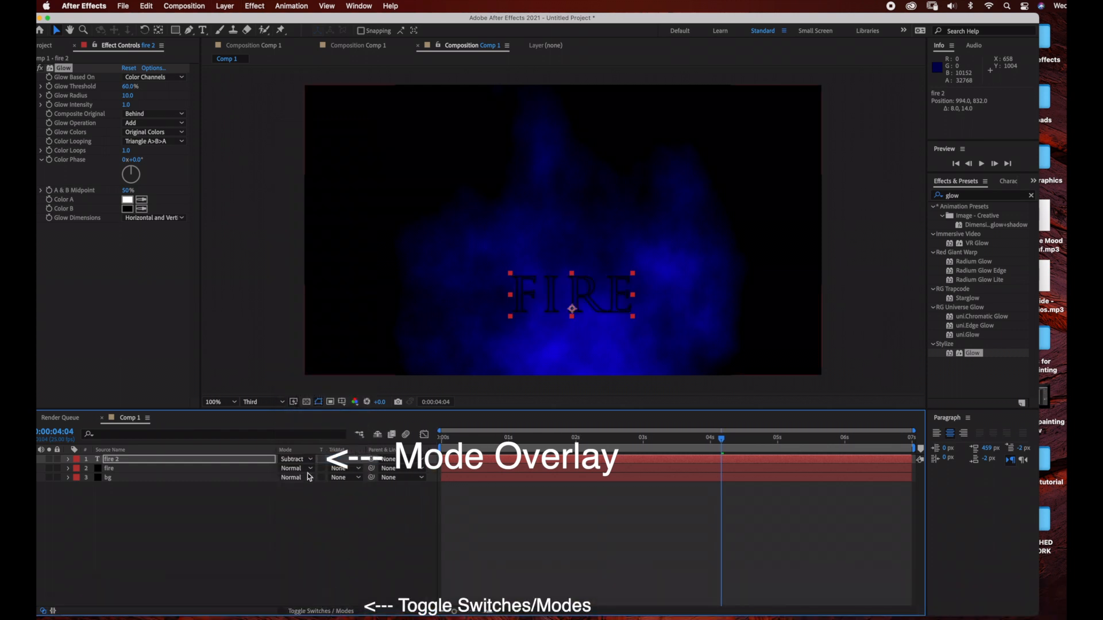
click(293, 458)
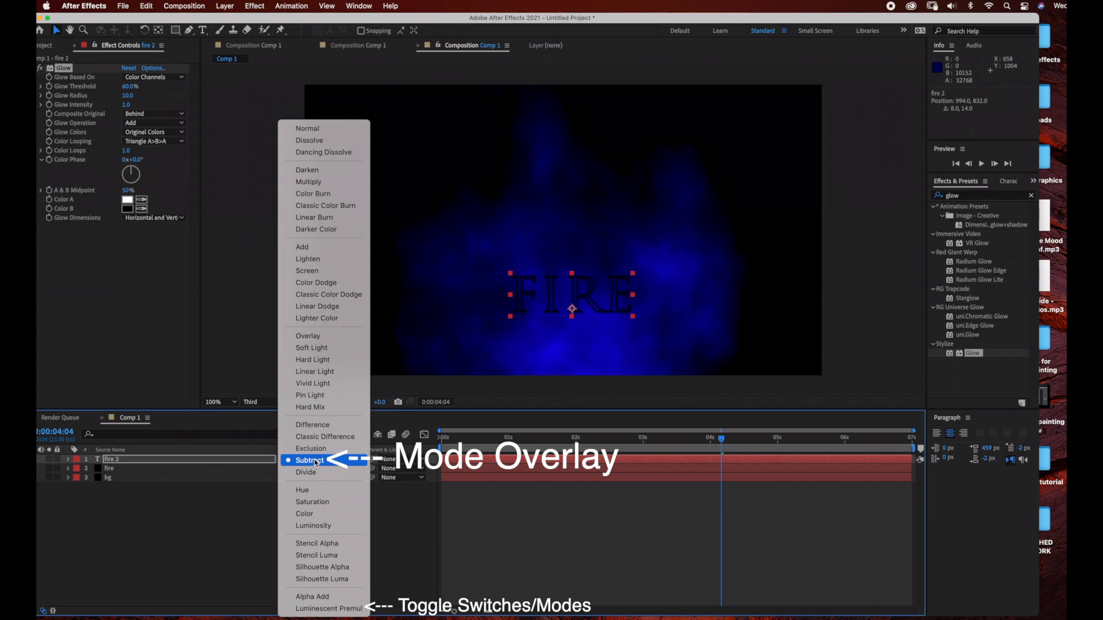
click(308, 335)
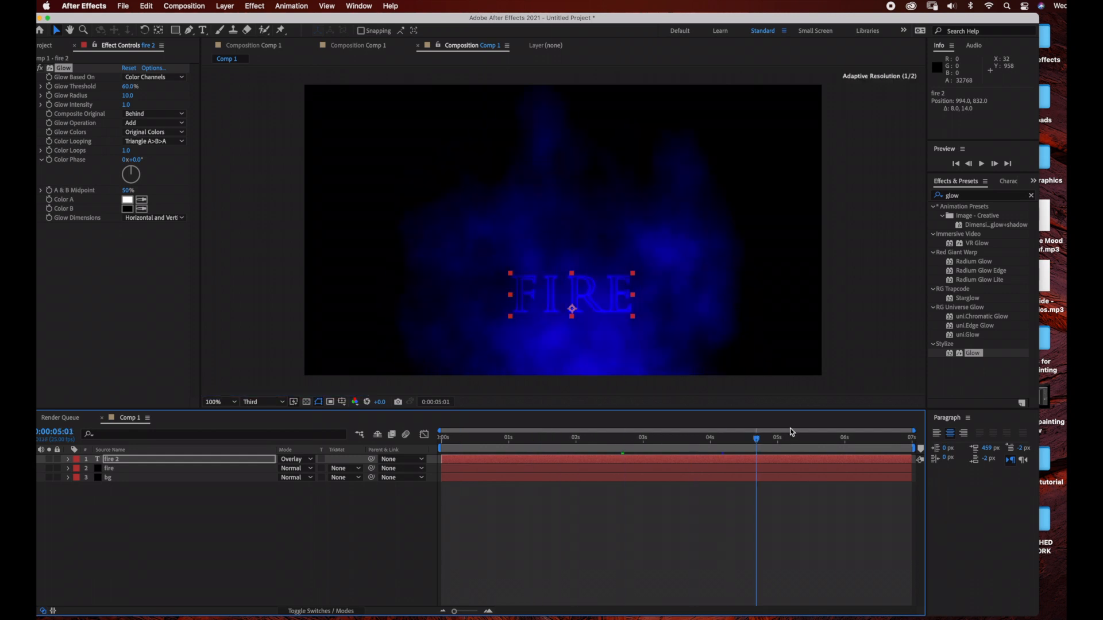
Switch the viewer resolution to Full.
click(249, 402)
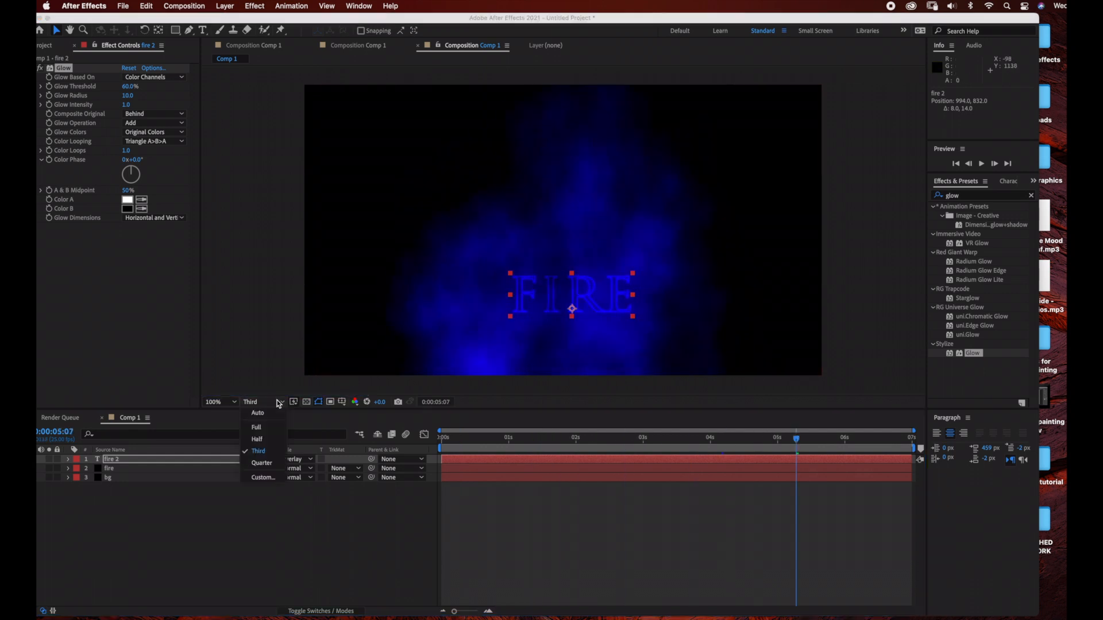
click(256, 427)
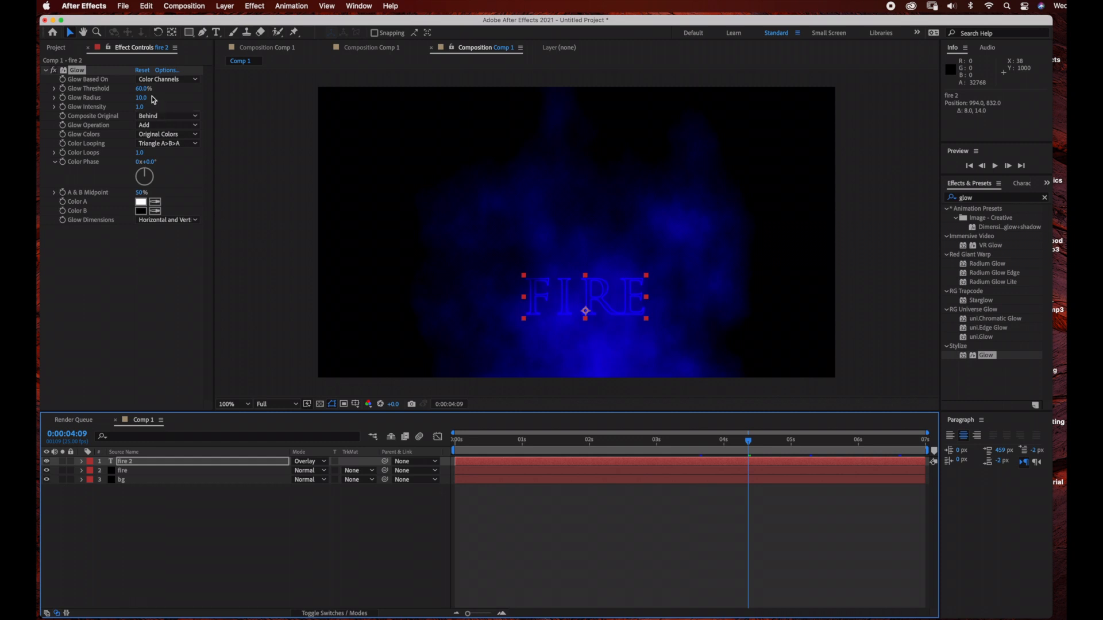
Add Comp 1 to the Render Queue via File > Export, outputting Lossless to Comp 1_1.mov.
click(123, 5)
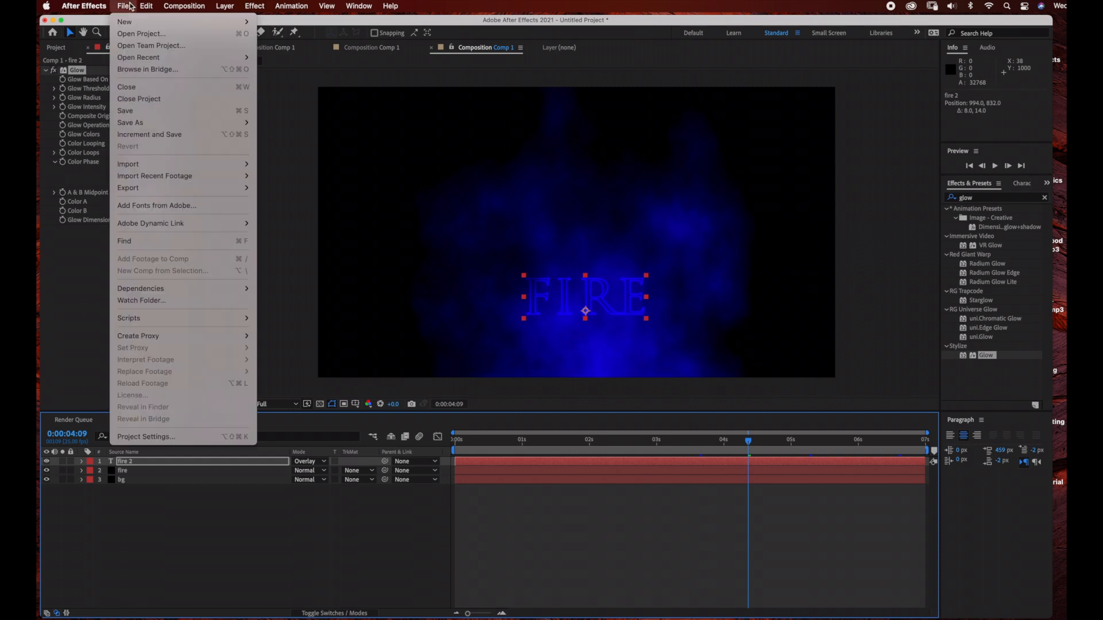
click(128, 187)
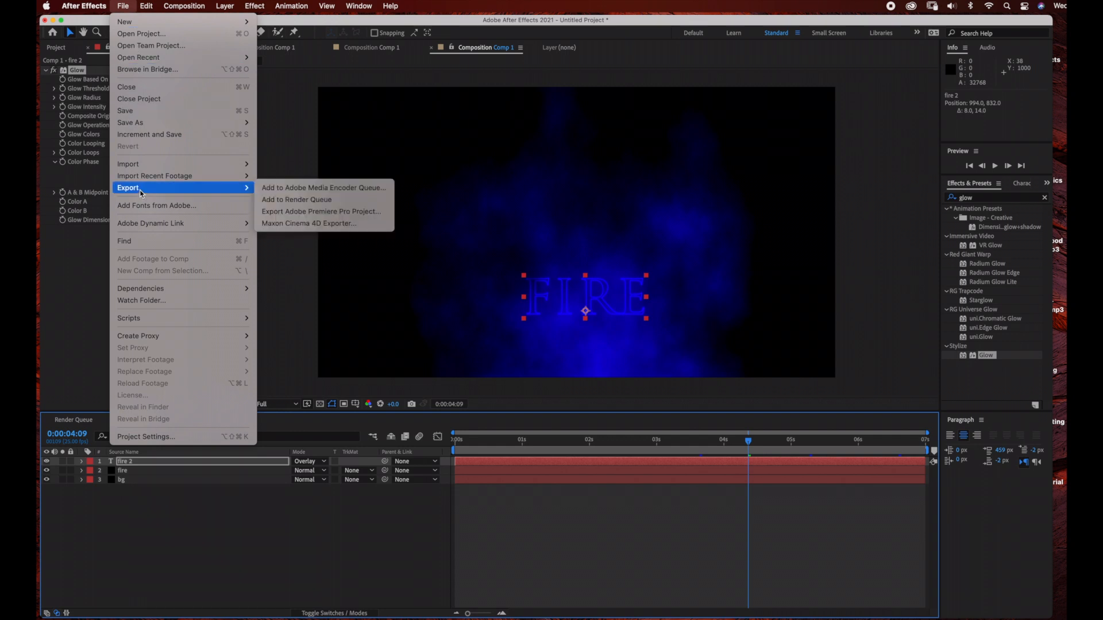
mouse_move(297, 199)
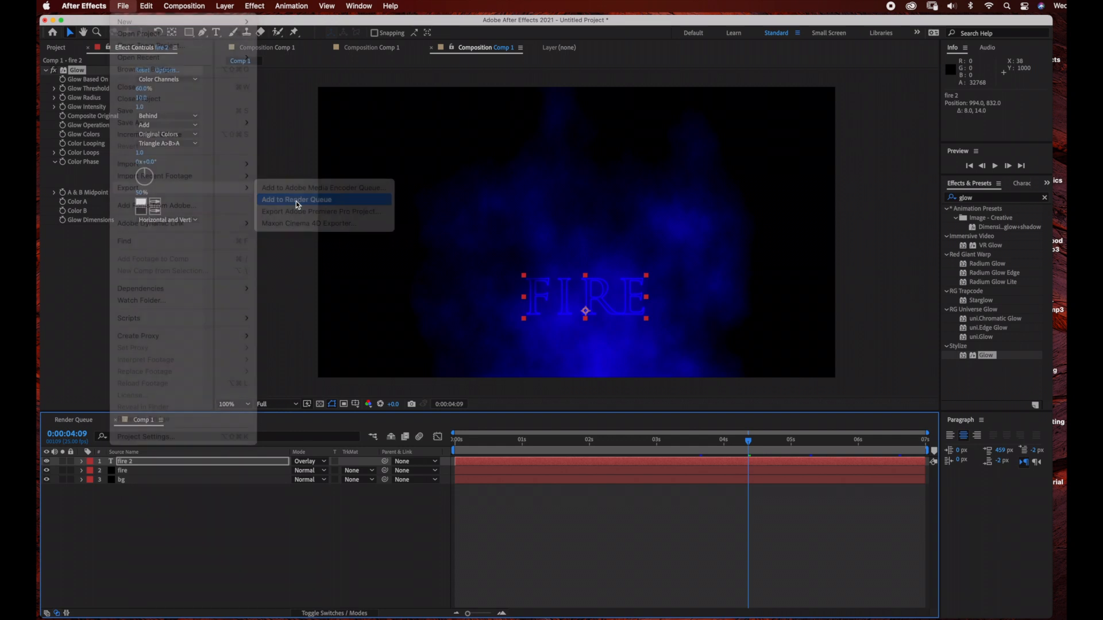
click(296, 198)
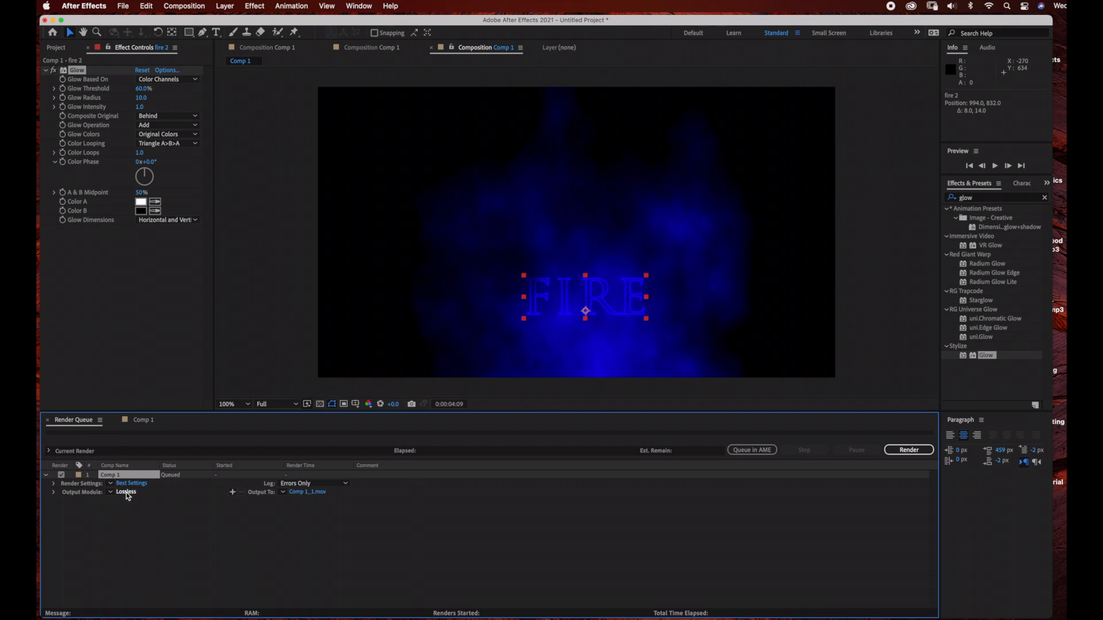
Set the output module format to QuickTime and start rendering Comp 1 to Comp 1_1.mov.
click(127, 492)
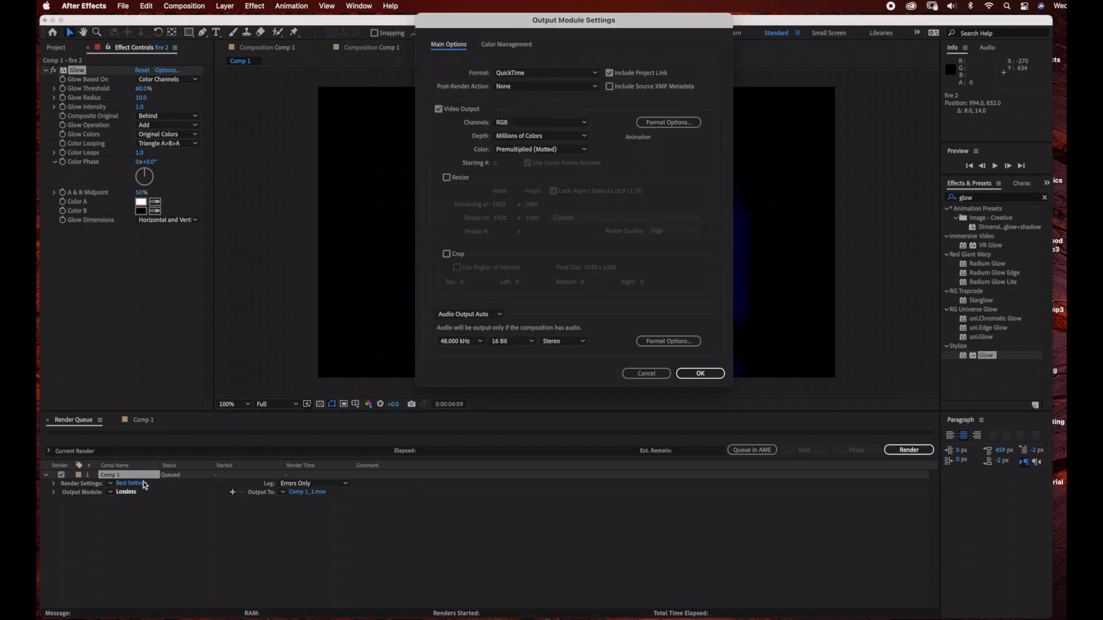
click(544, 72)
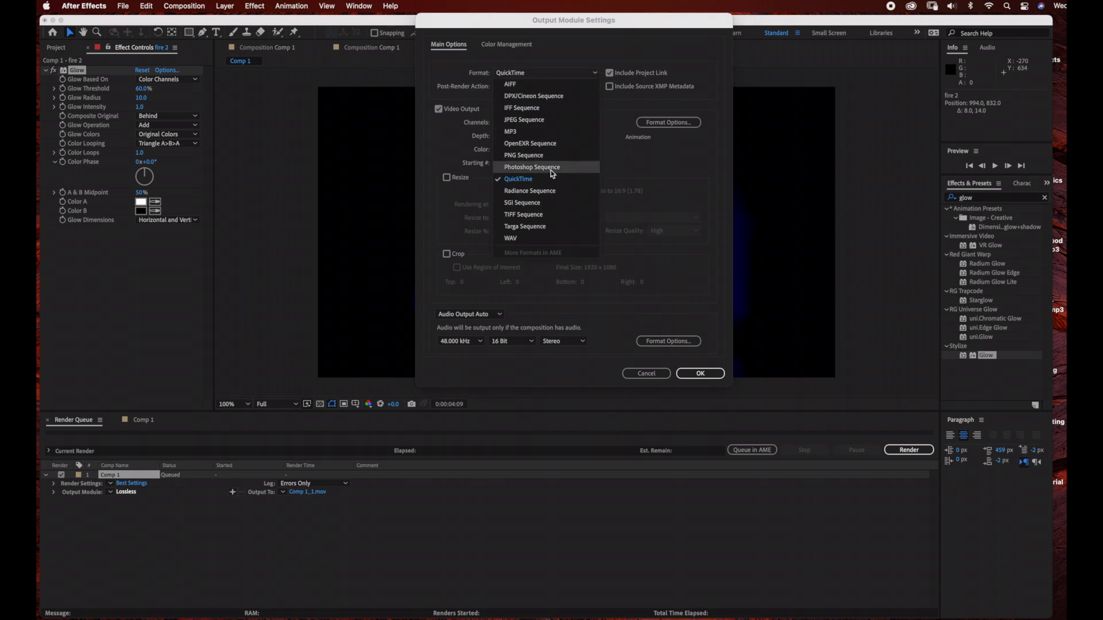
click(518, 180)
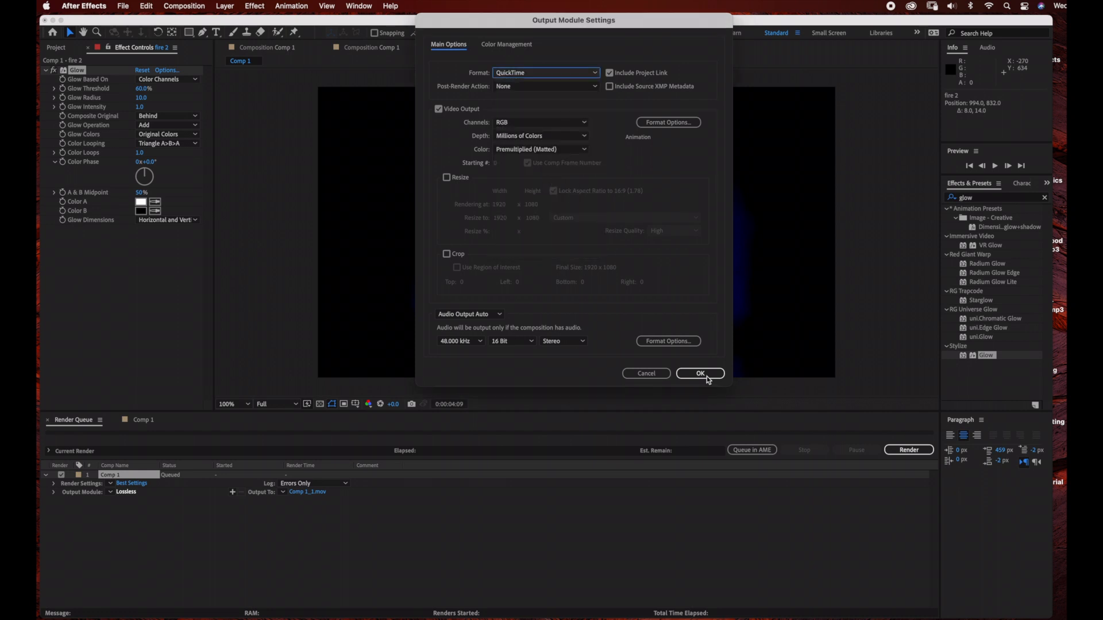
click(699, 373)
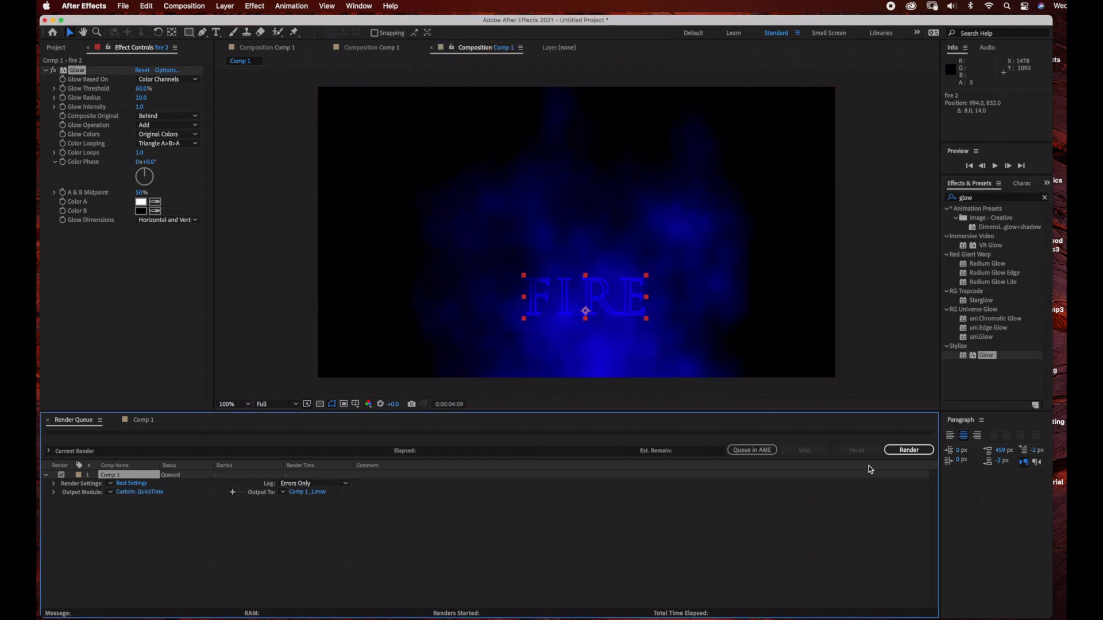
click(908, 449)
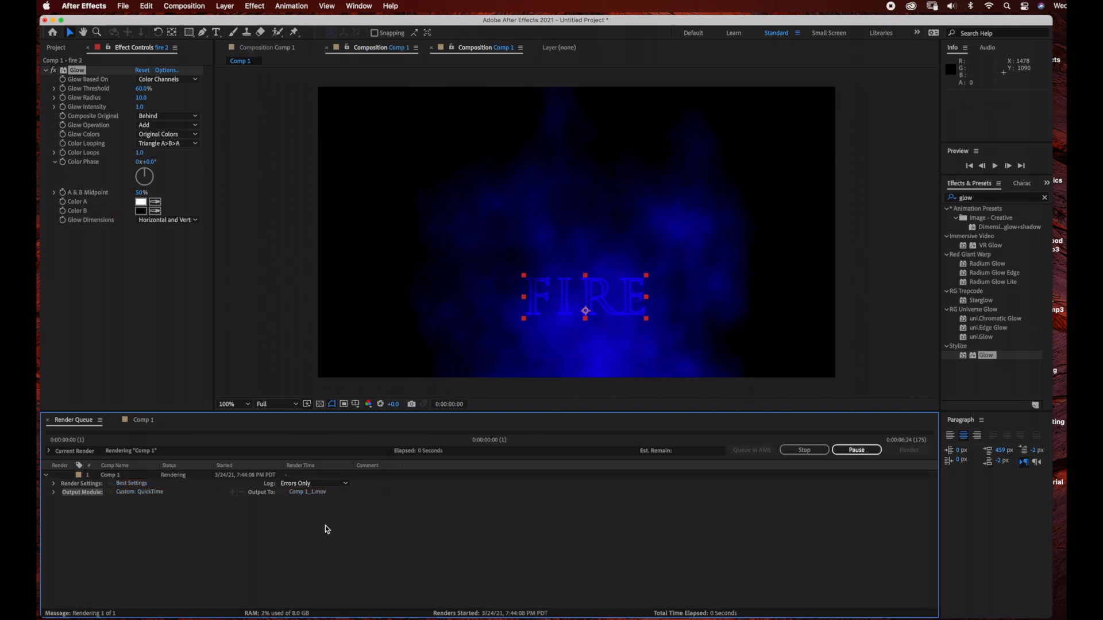